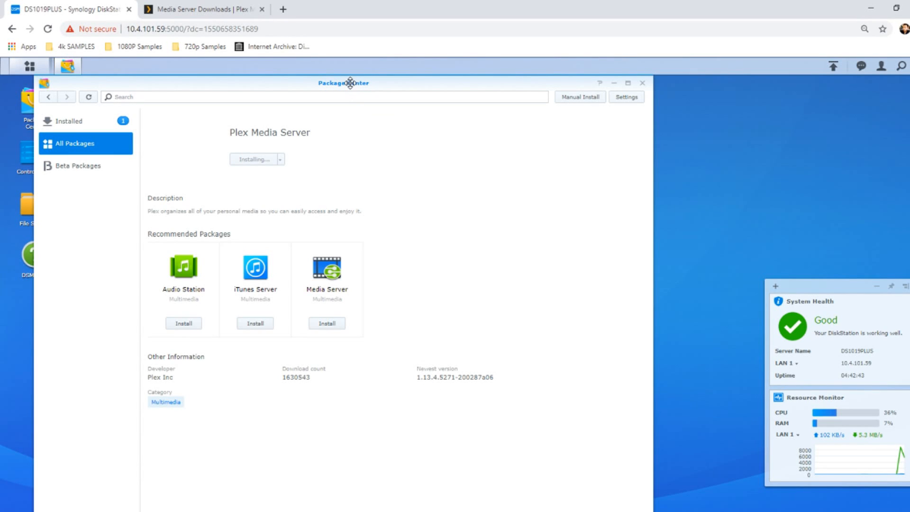
{"action": "mouse_move", "coordinate": [422, 384]}
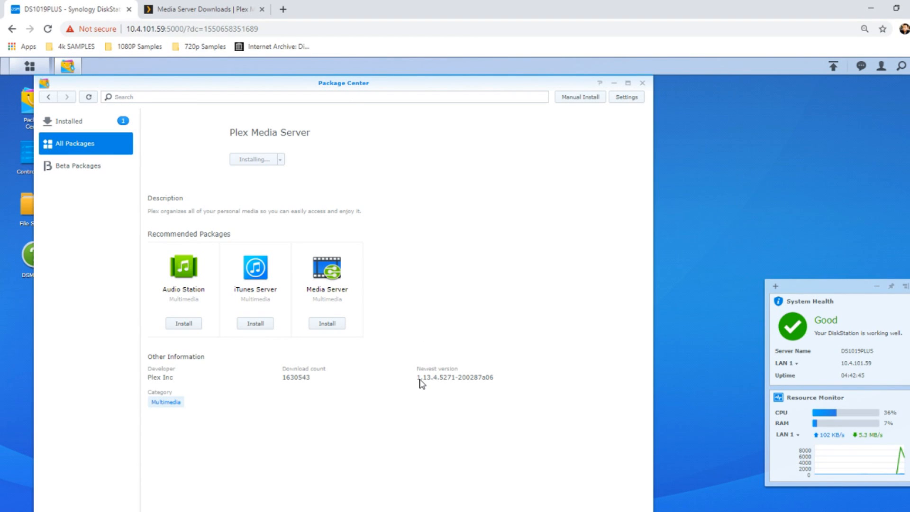
{"action": "mouse_move", "coordinate": [224, 47]}
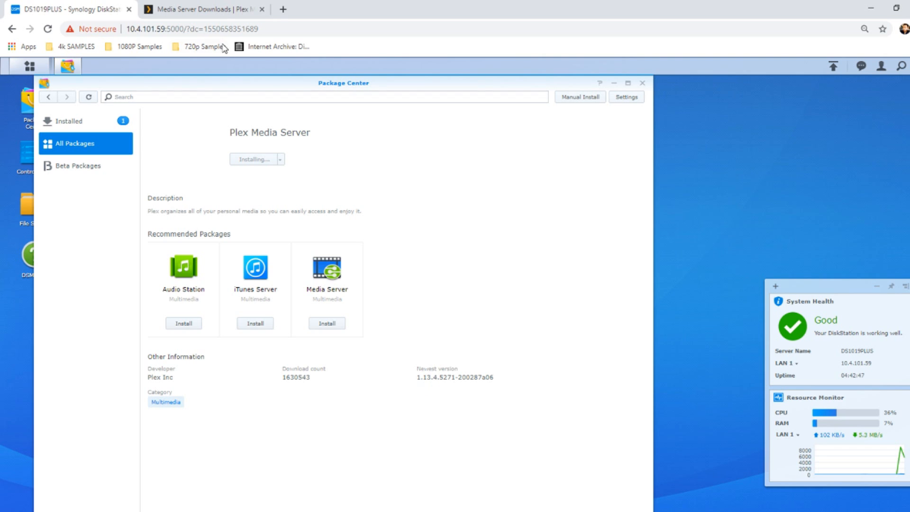
Step: Glance at the Plex downloads tab and return to the DiskStation desktop tab
{"action": "left_click", "coordinate": [203, 10]}
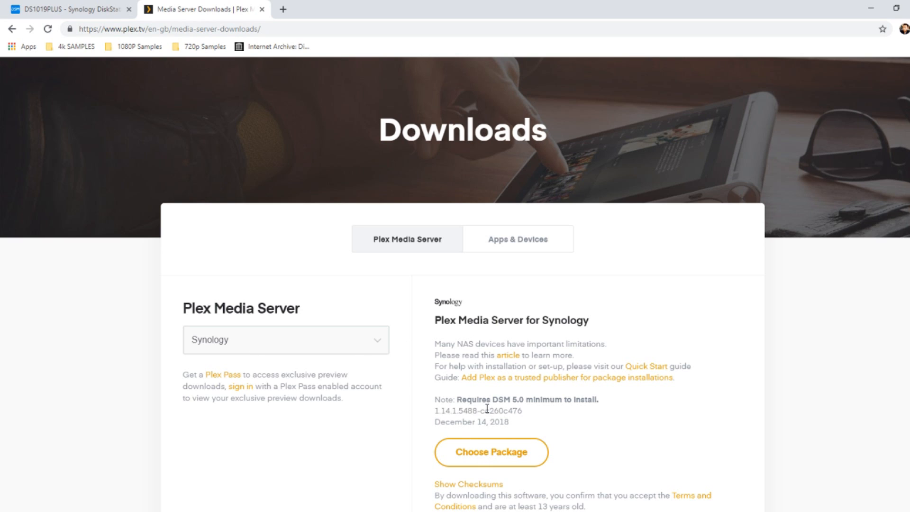
{"action": "left_click", "coordinate": [69, 9]}
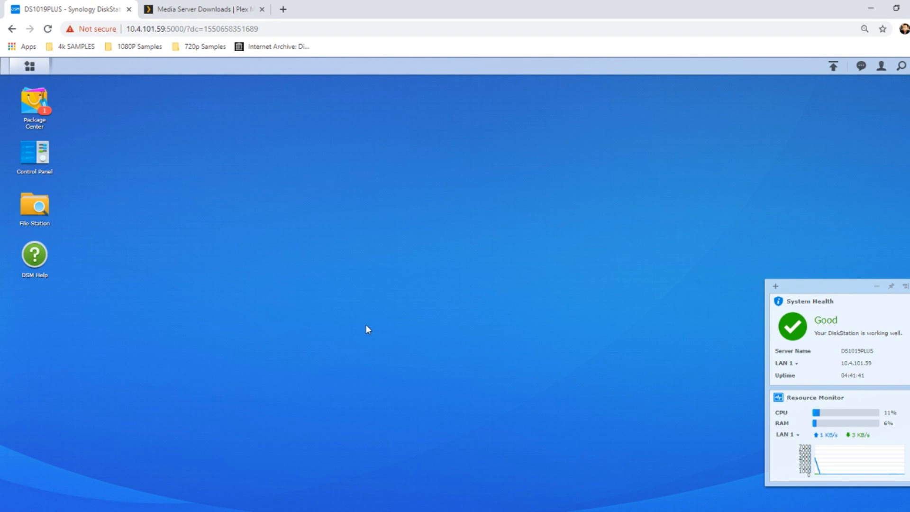
{"action": "mouse_move", "coordinate": [171, 98]}
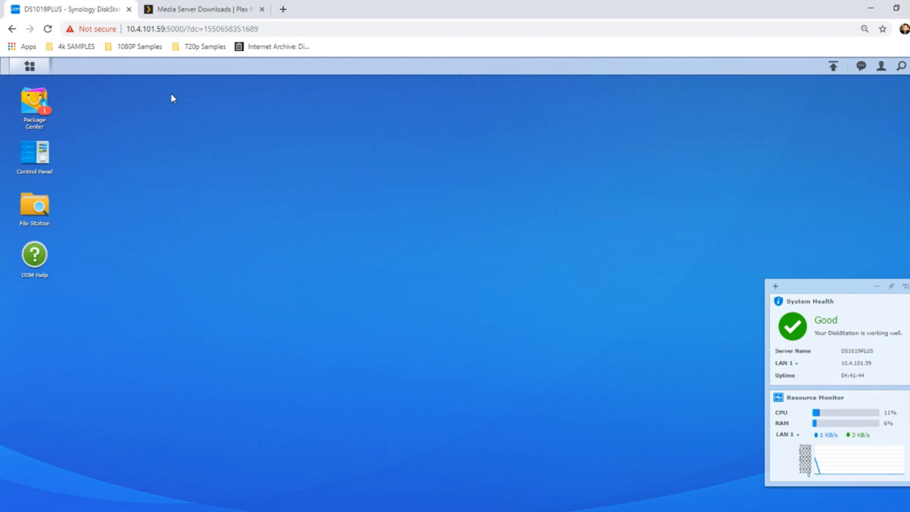
{"action": "mouse_move", "coordinate": [133, 148]}
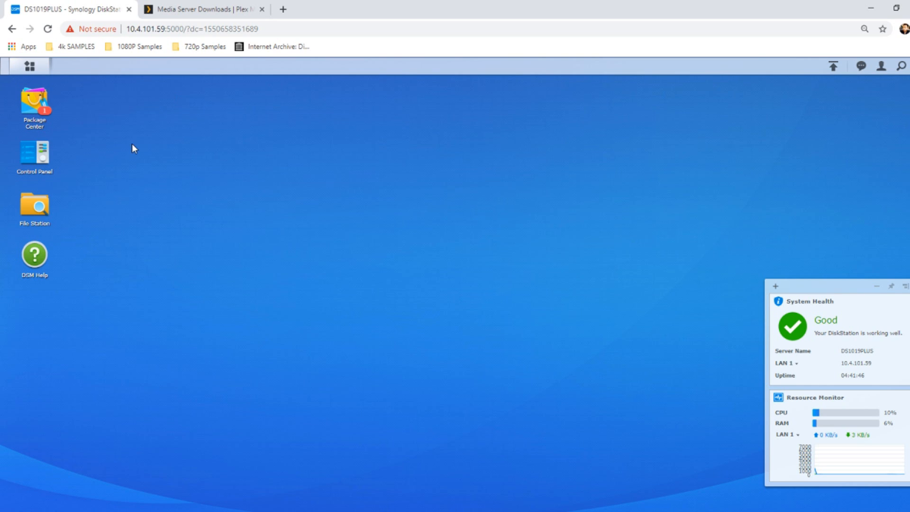
{"action": "mouse_move", "coordinate": [97, 216]}
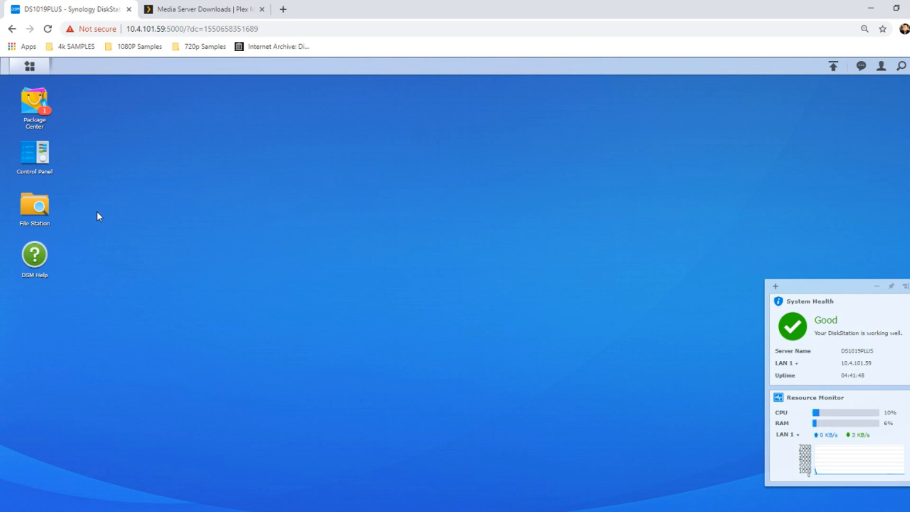
{"action": "mouse_move", "coordinate": [94, 265]}
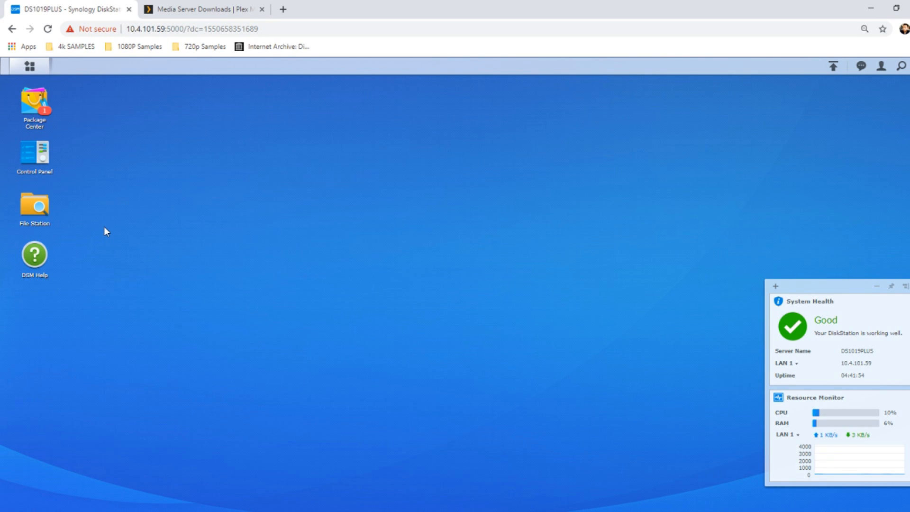
{"action": "mouse_move", "coordinate": [96, 193]}
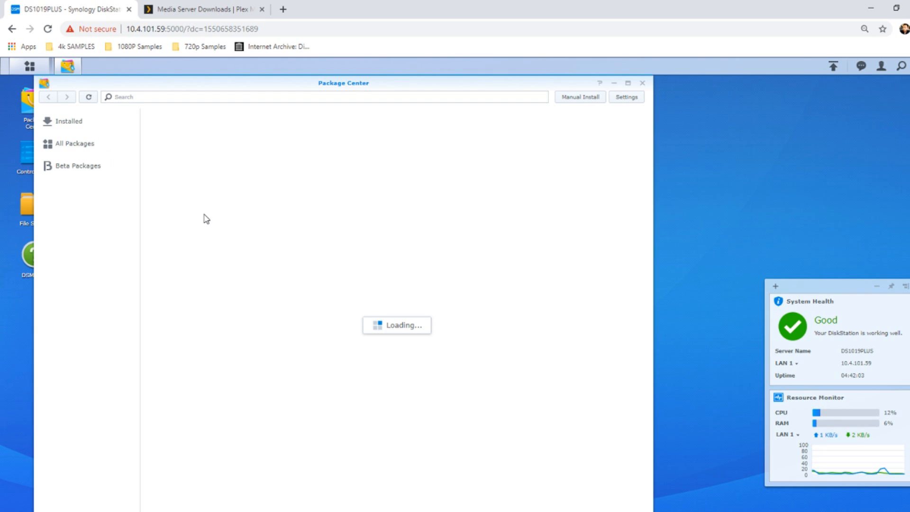
{"action": "mouse_move", "coordinate": [213, 137]}
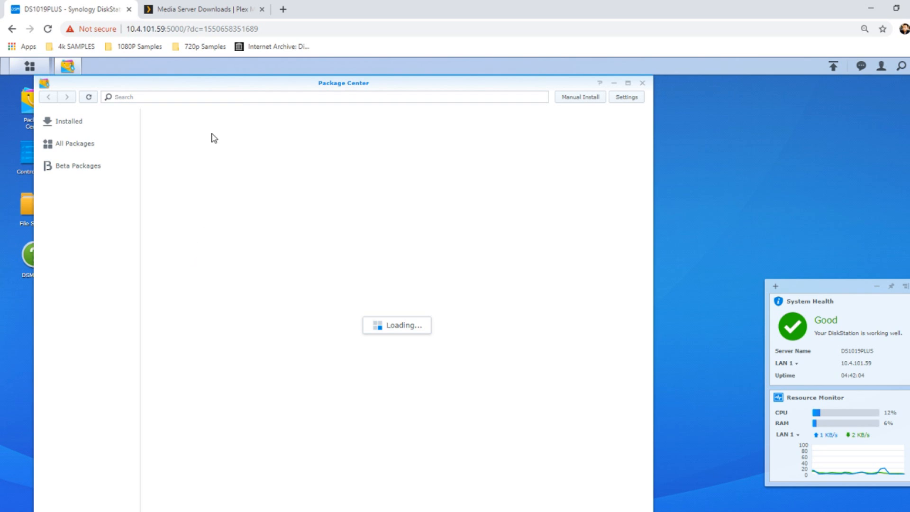
{"action": "mouse_move", "coordinate": [356, 70]}
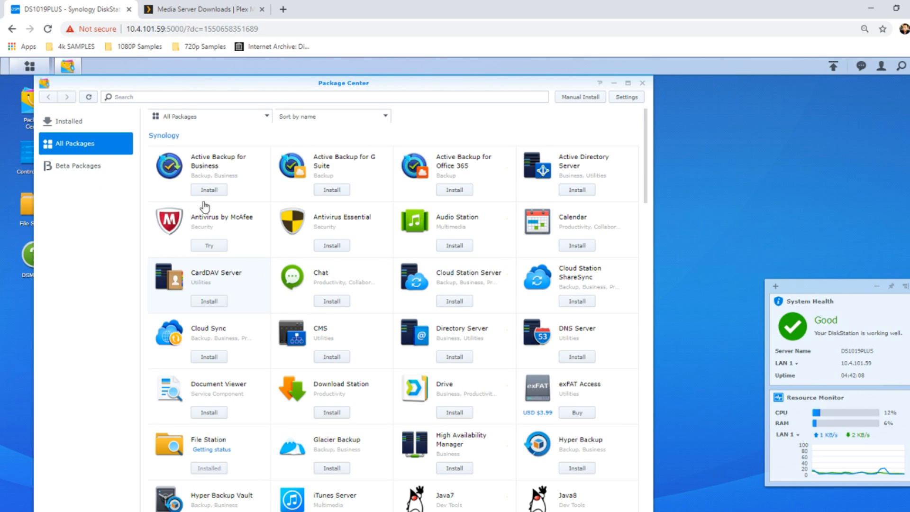
{"action": "mouse_move", "coordinate": [649, 176]}
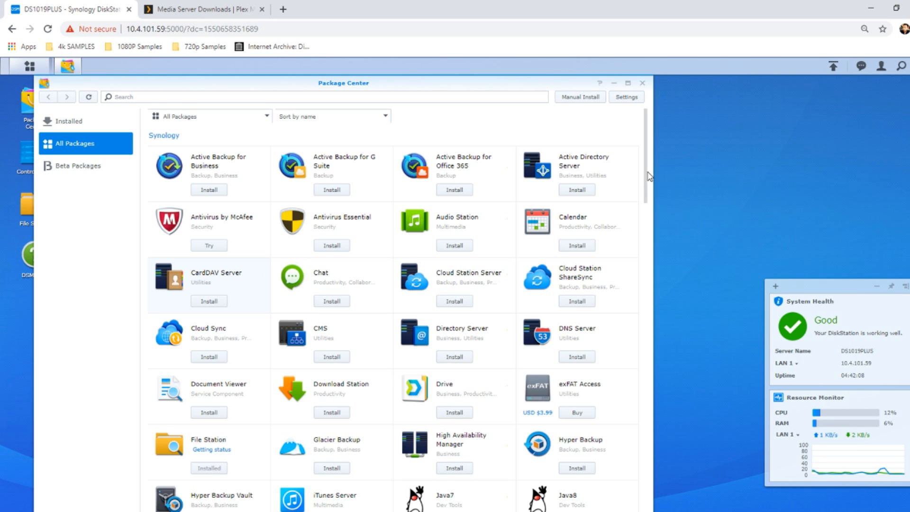
Step: Scroll the All Packages list until Plex Media Server comes into view
{"action": "scroll", "scroll_direction": "down", "scroll_amount": 3}
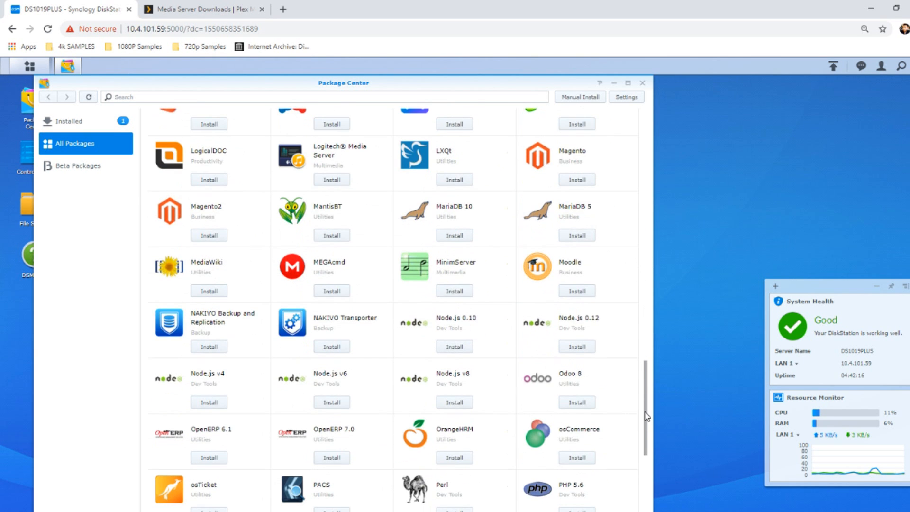
{"action": "scroll", "scroll_direction": "down", "scroll_amount": 3}
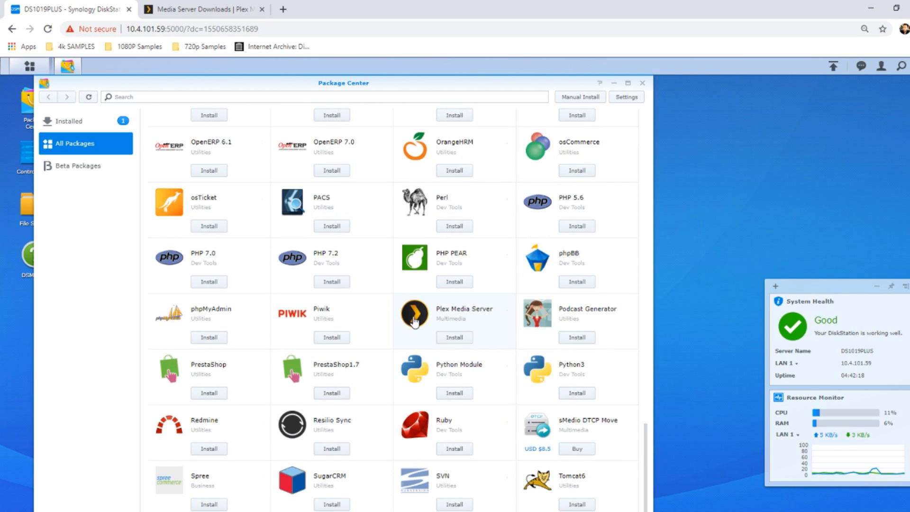
Step: Install Plex Media Server 1.13.4 from its Package Center page and confirm so it shows Installing
{"action": "left_click", "coordinate": [413, 320]}
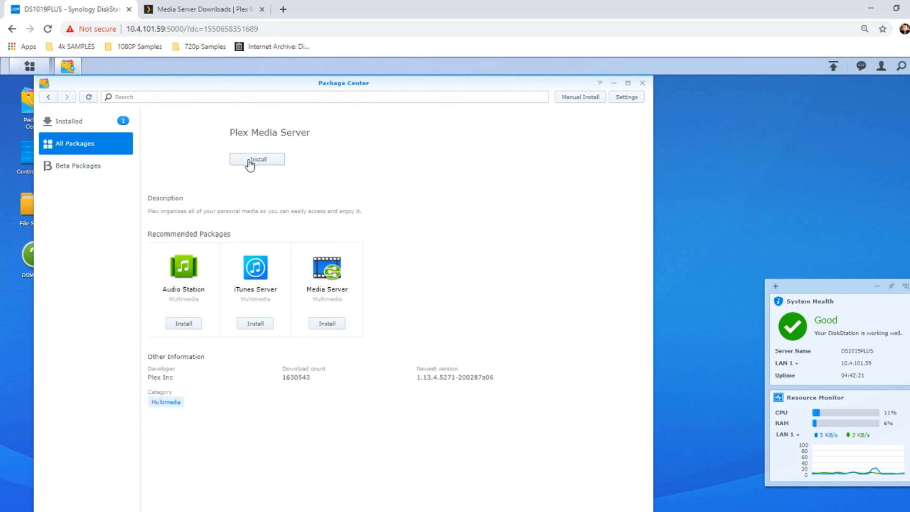
{"action": "left_click", "coordinate": [257, 159]}
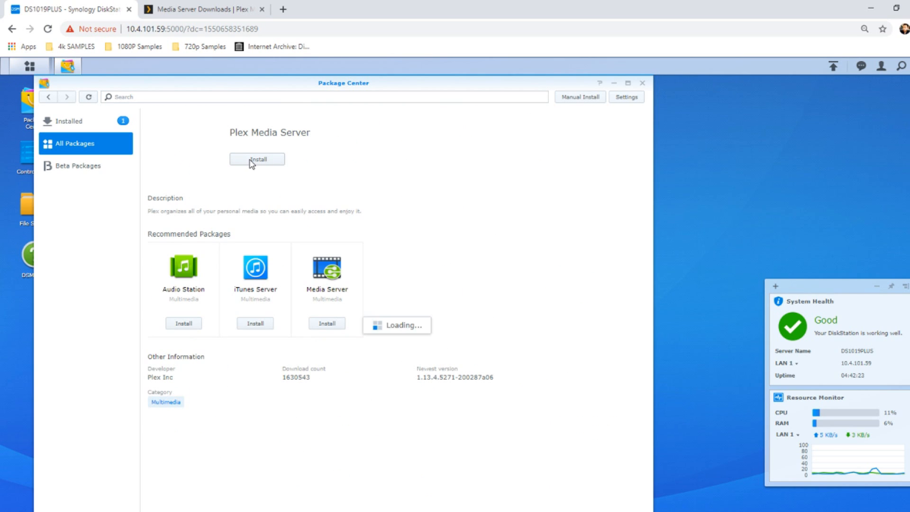
{"action": "left_click", "coordinate": [257, 159]}
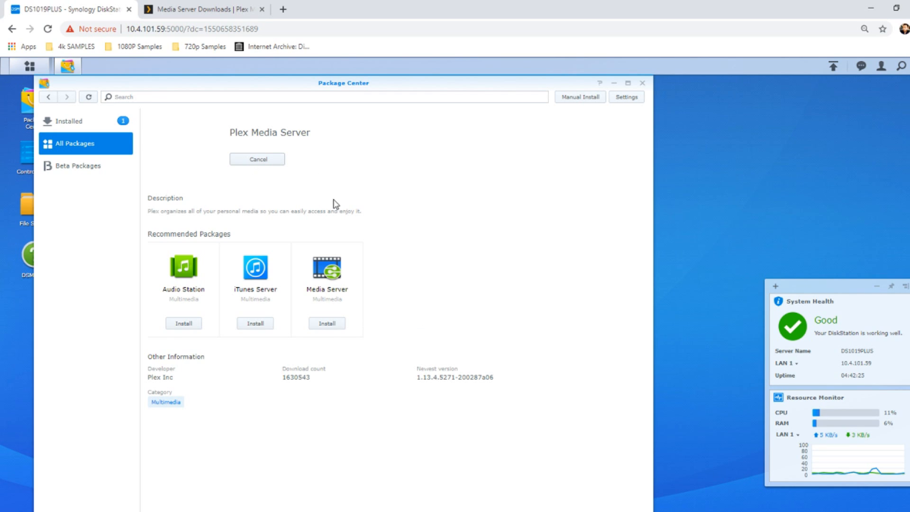
{"action": "mouse_move", "coordinate": [268, 161]}
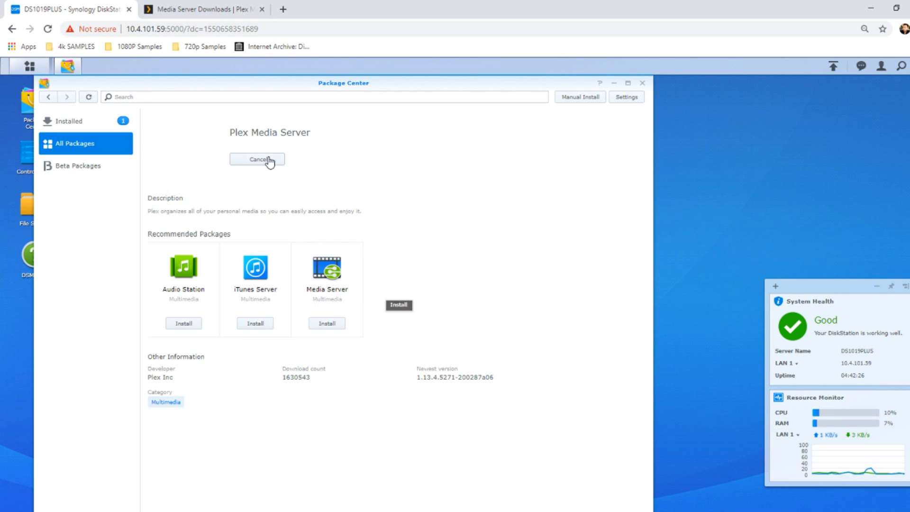
{"action": "mouse_move", "coordinate": [269, 161]}
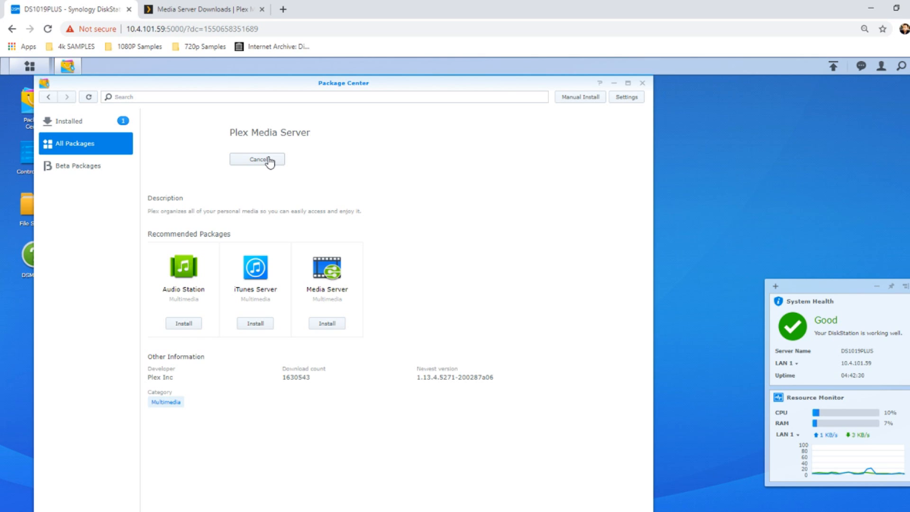
{"action": "mouse_move", "coordinate": [387, 126]}
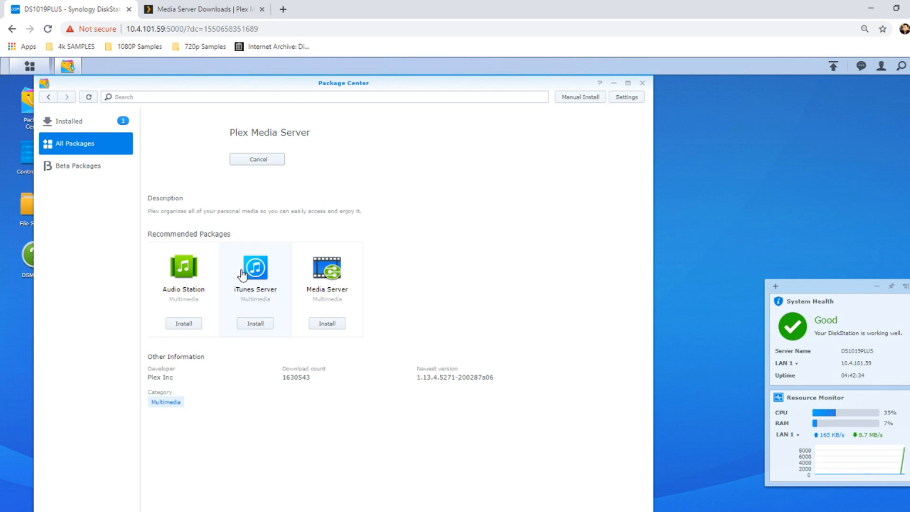
{"action": "mouse_move", "coordinate": [481, 330]}
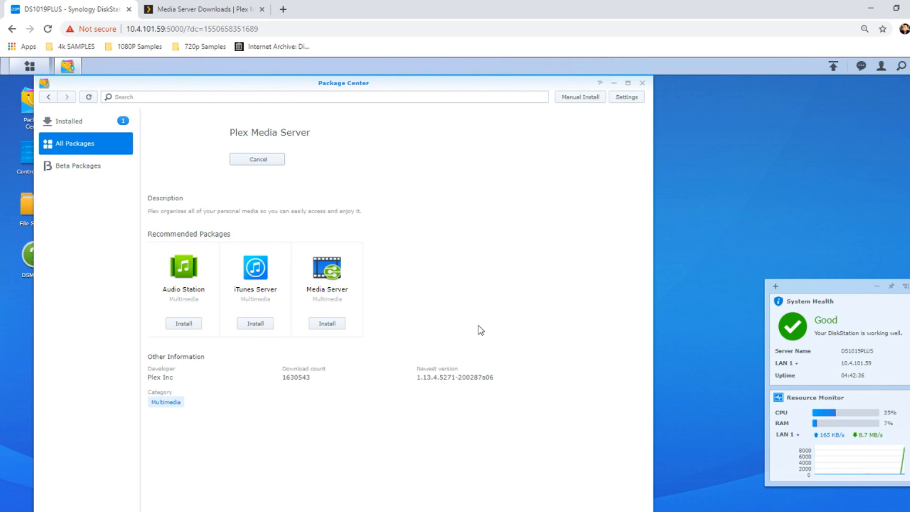
{"action": "left_click", "coordinate": [257, 159]}
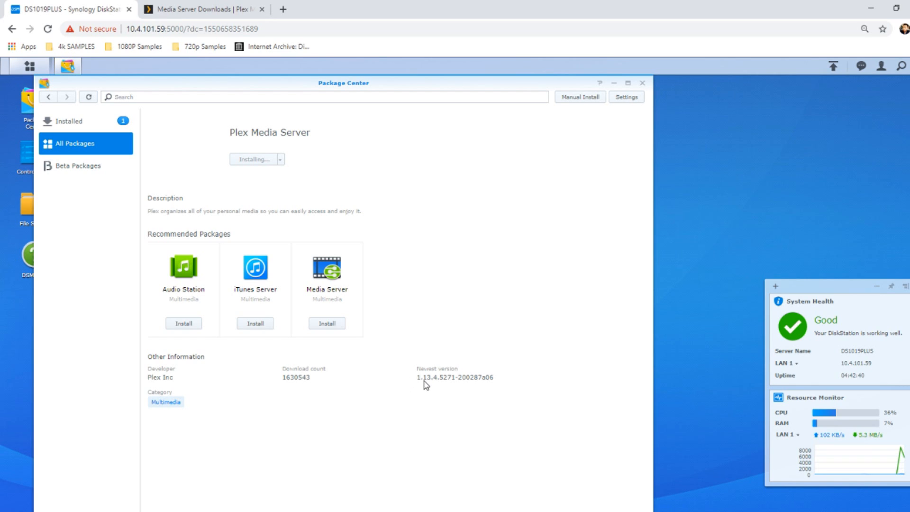
{"action": "mouse_move", "coordinate": [430, 384]}
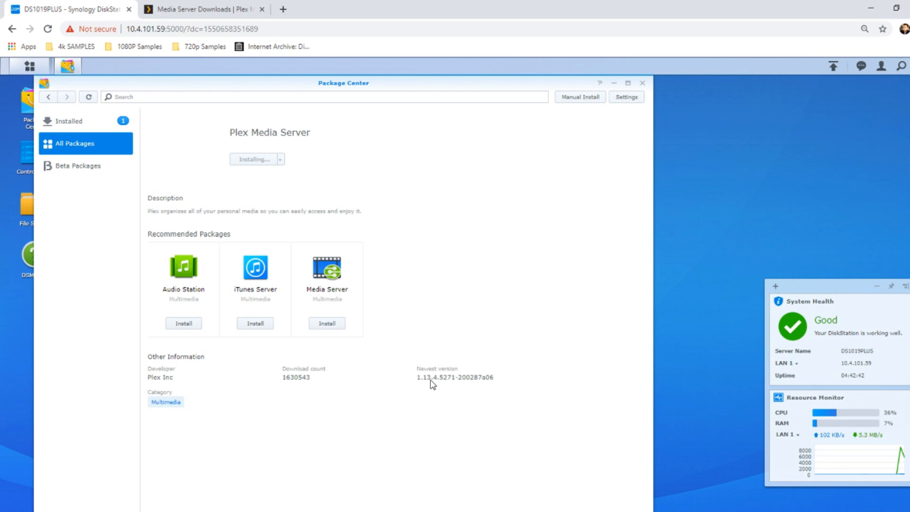
{"action": "mouse_move", "coordinate": [424, 394]}
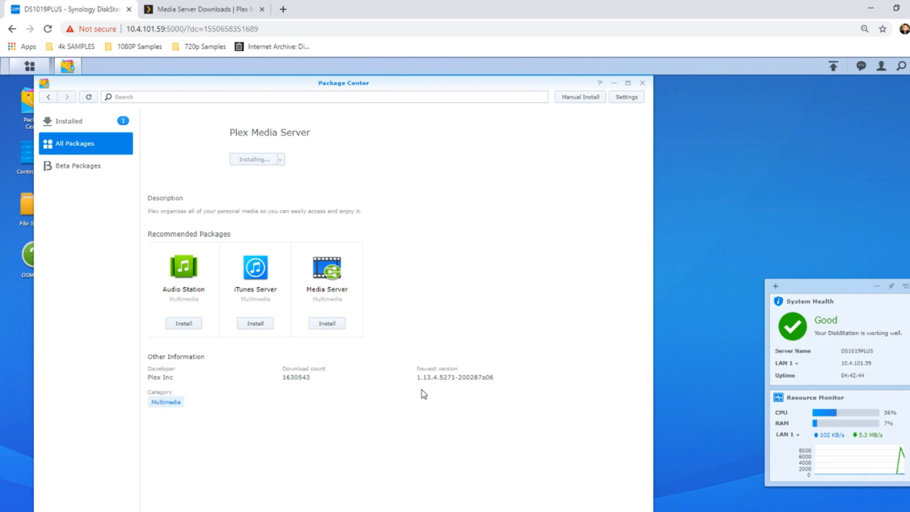
{"action": "mouse_move", "coordinate": [433, 385]}
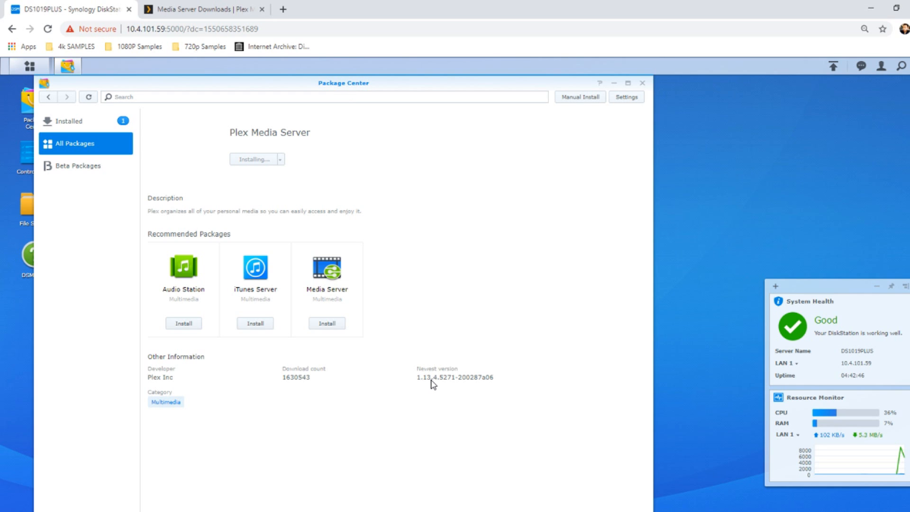
Step: Review Synology builds (ARMv7, Intel) for Plex Media Server 1.14.1.5488, then return to DSM
{"action": "left_click", "coordinate": [203, 9]}
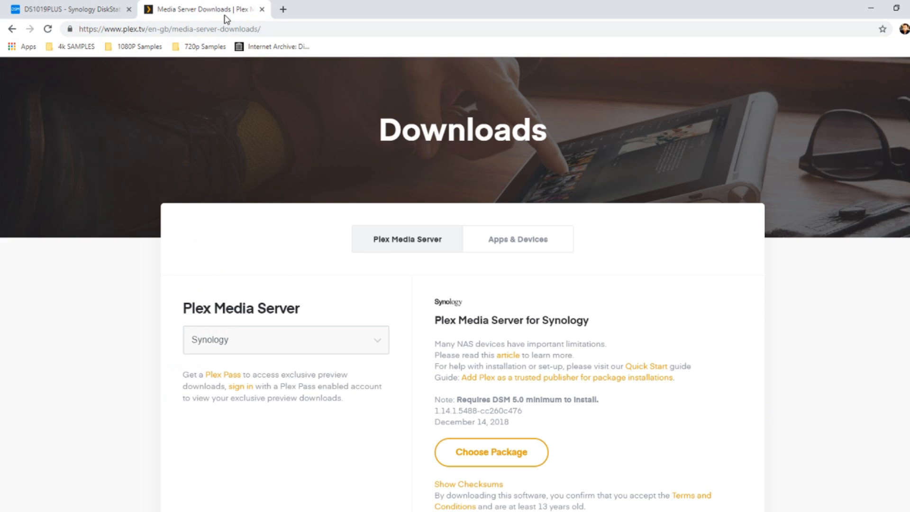
{"action": "mouse_move", "coordinate": [360, 144]}
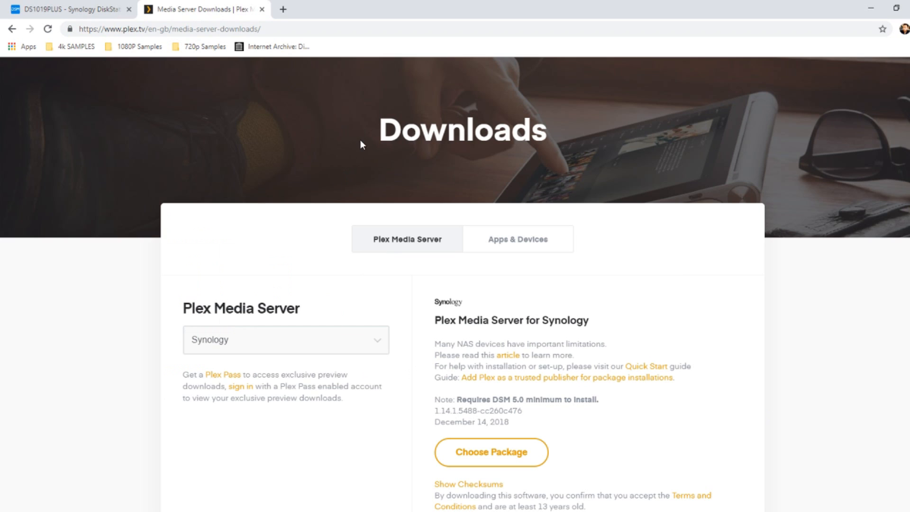
{"action": "mouse_move", "coordinate": [276, 350]}
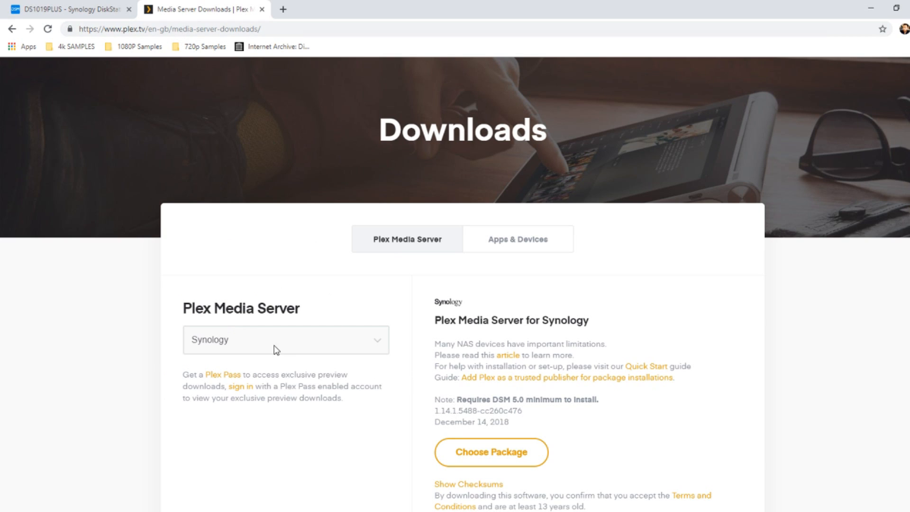
{"action": "mouse_move", "coordinate": [483, 457]}
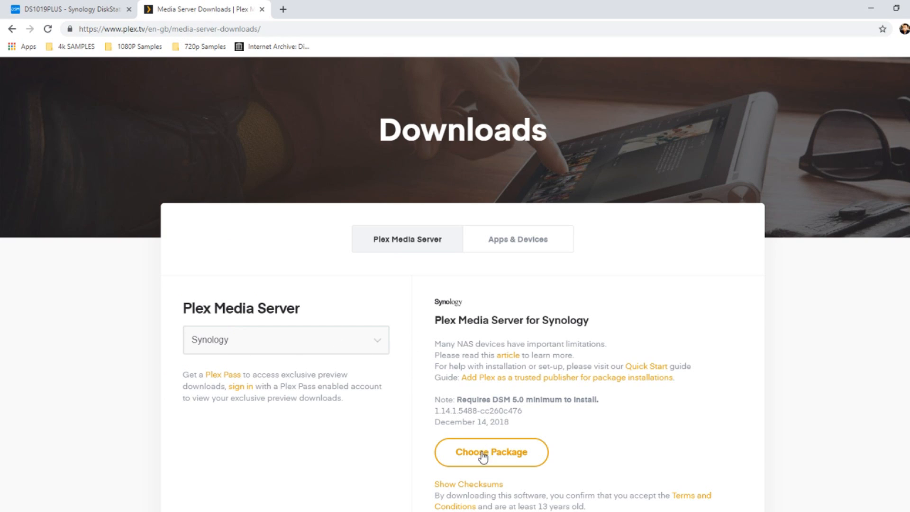
{"action": "double_click", "coordinate": [445, 411]}
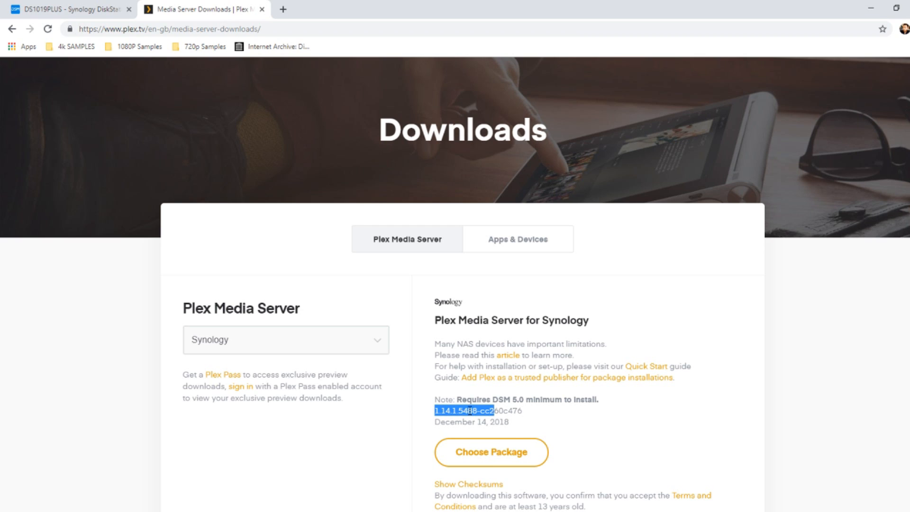
{"action": "left_click", "coordinate": [490, 453]}
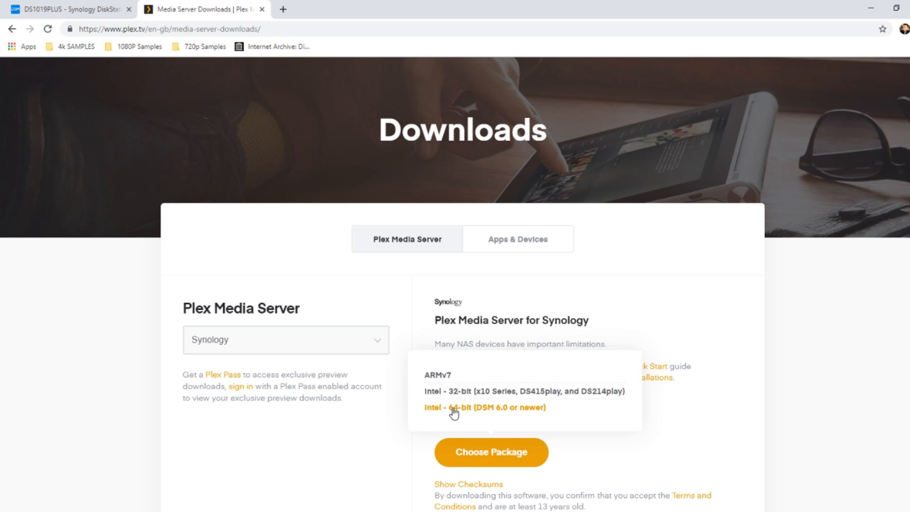
{"action": "mouse_move", "coordinate": [491, 458]}
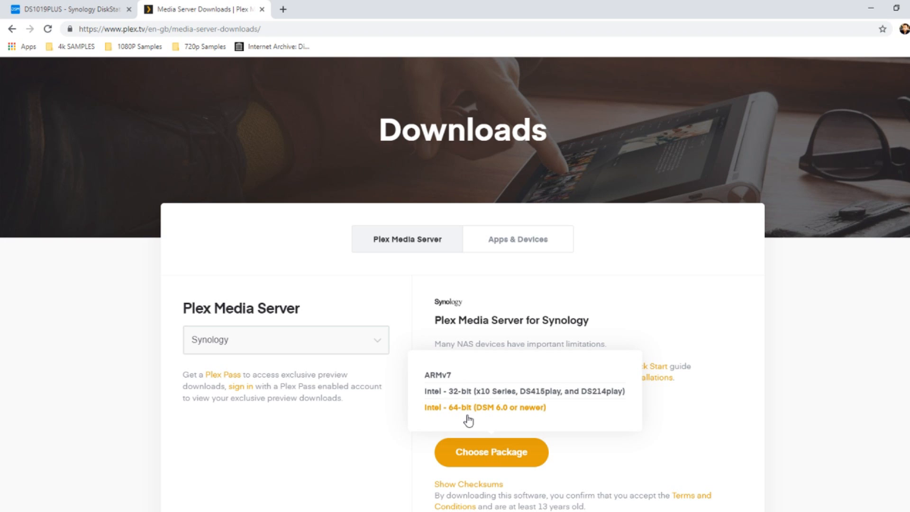
{"action": "mouse_move", "coordinate": [485, 407]}
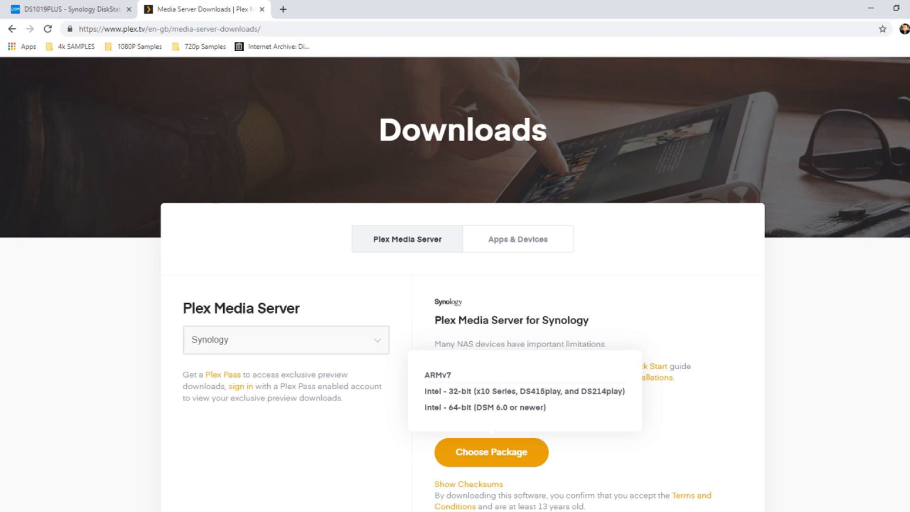
{"action": "left_click", "coordinate": [69, 9]}
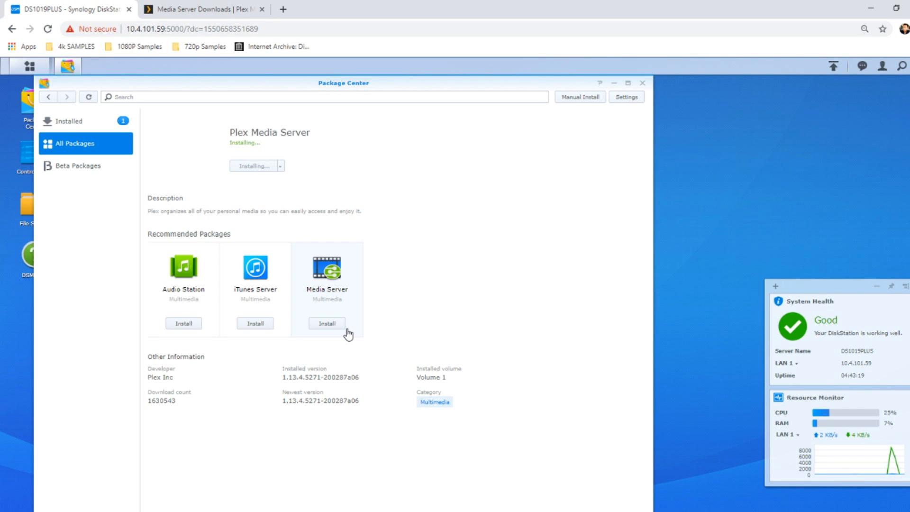
{"action": "mouse_move", "coordinate": [240, 209]}
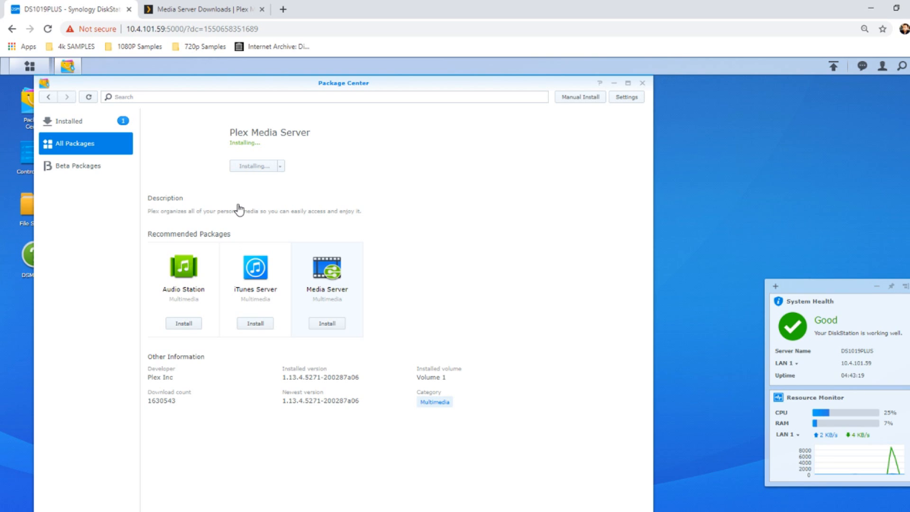
{"action": "mouse_move", "coordinate": [98, 126]}
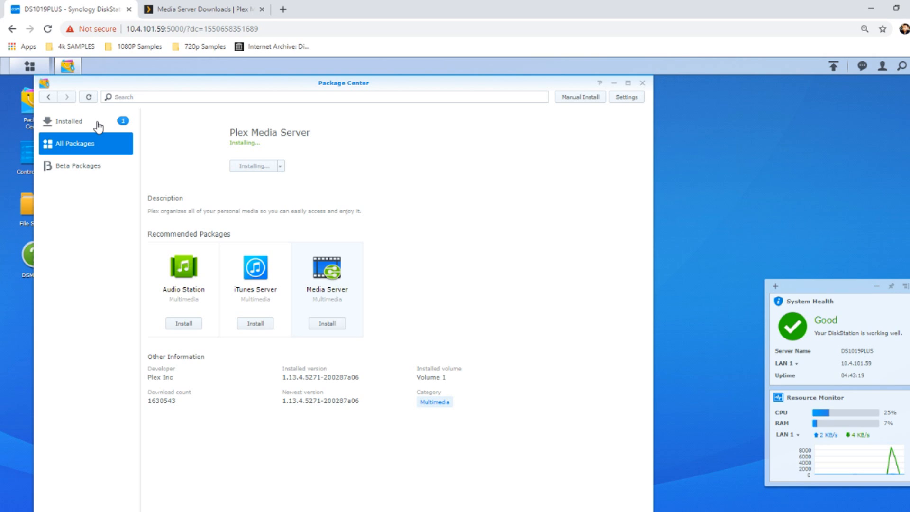
Step: Show the Installed packages list and select the NAS web address
{"action": "left_click", "coordinate": [69, 120]}
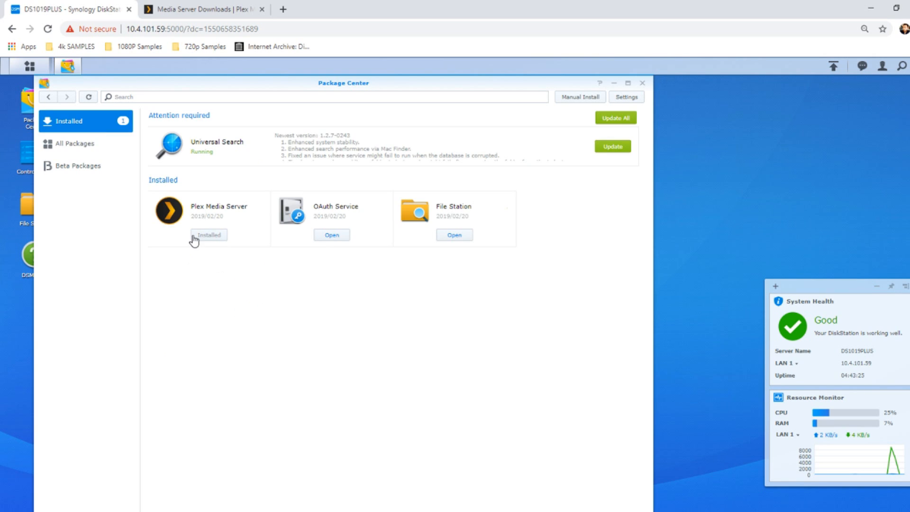
{"action": "mouse_move", "coordinate": [172, 216]}
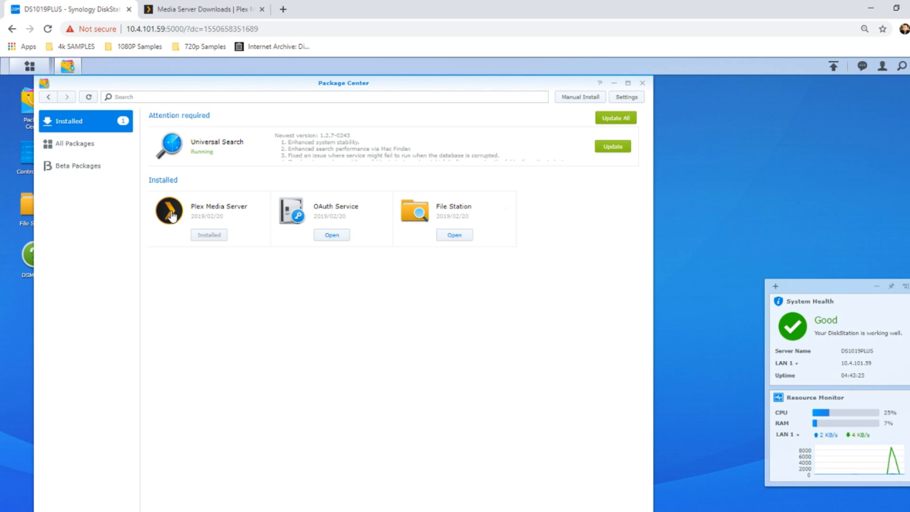
{"action": "mouse_move", "coordinate": [162, 238]}
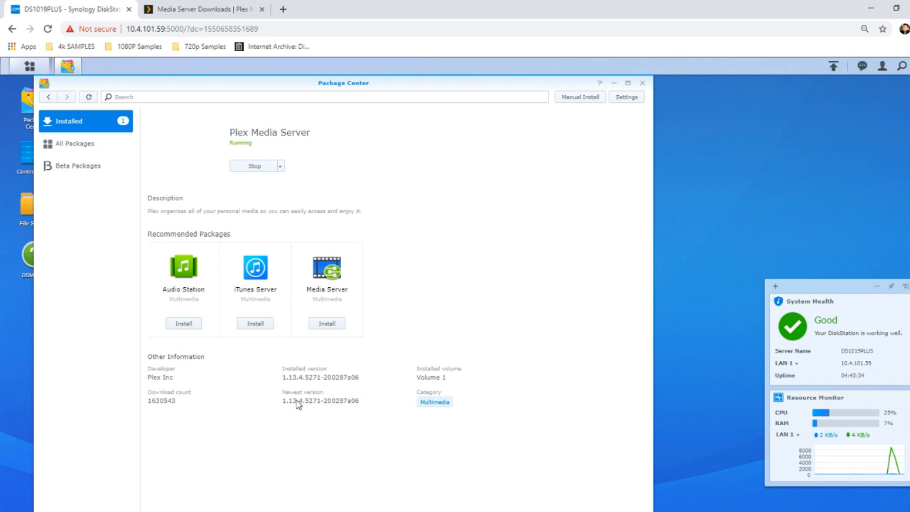
{"action": "left_click", "coordinate": [175, 29]}
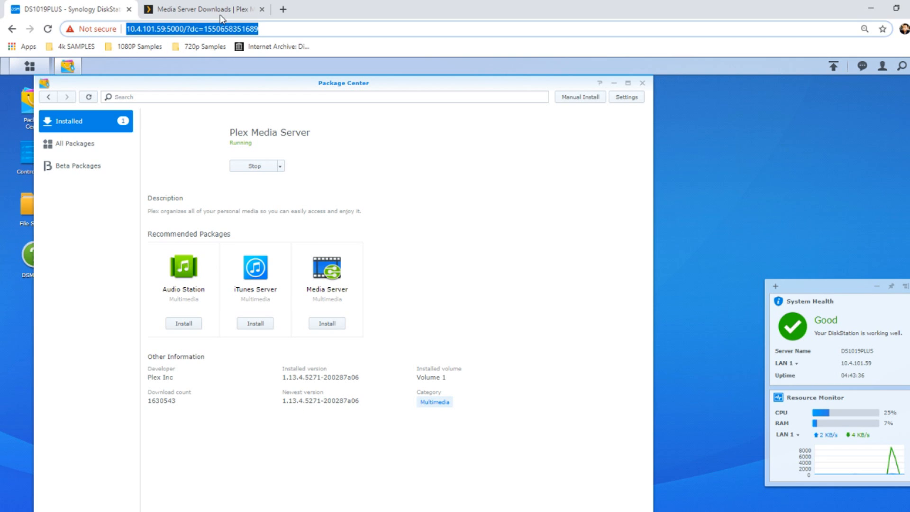
{"action": "left_click", "coordinate": [203, 9]}
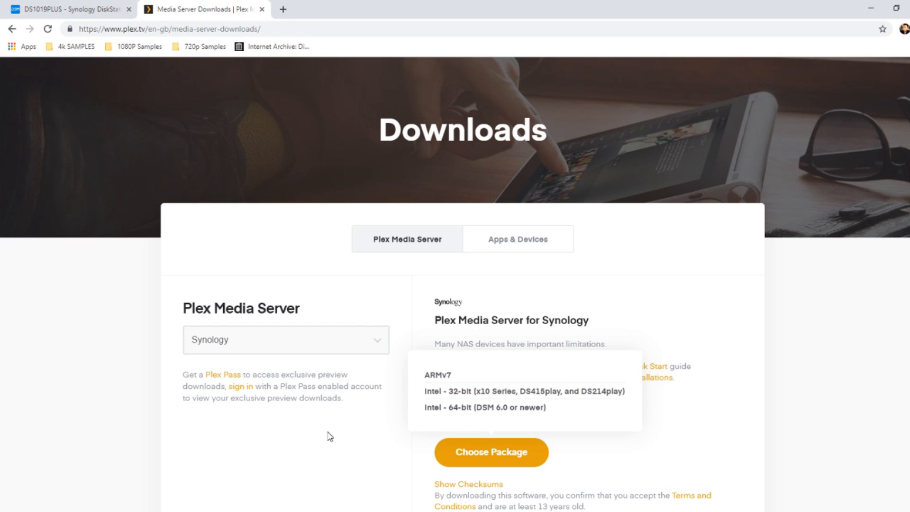
{"action": "mouse_move", "coordinate": [361, 145]}
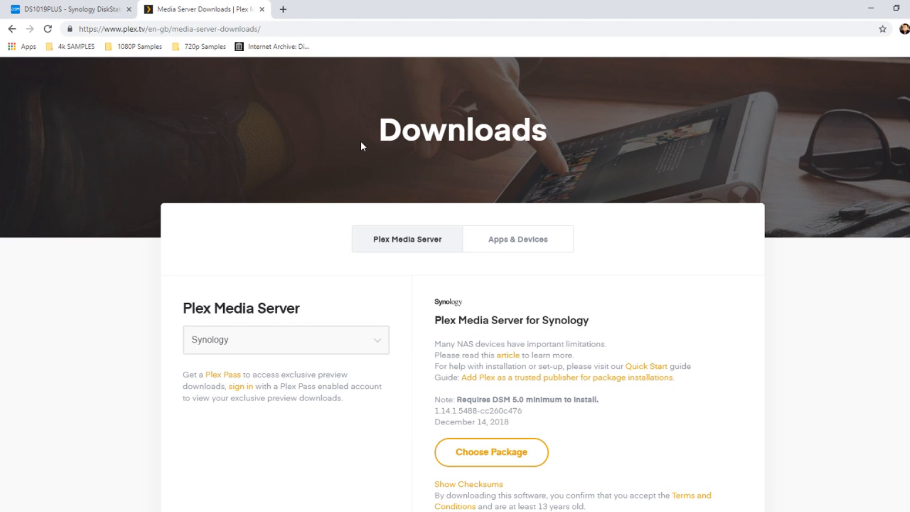
{"action": "left_click", "coordinate": [69, 9]}
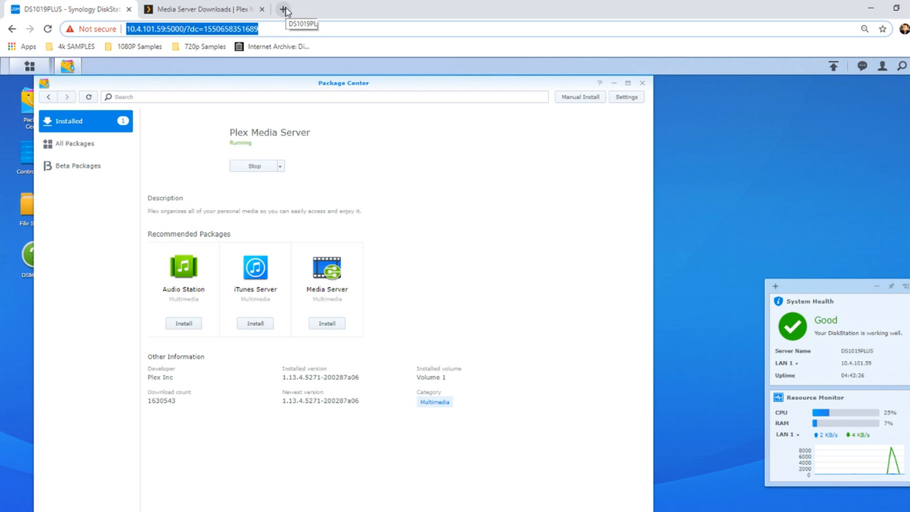
{"action": "mouse_move", "coordinate": [226, 154]}
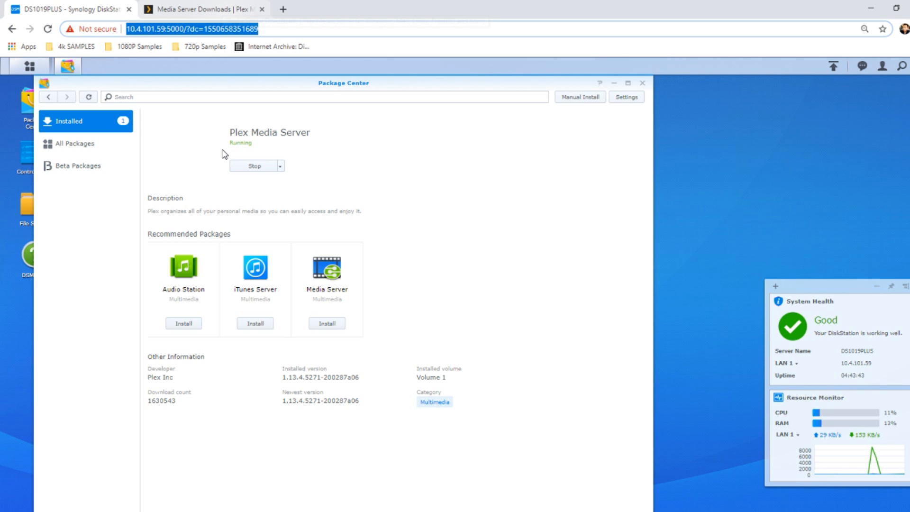
{"action": "mouse_move", "coordinate": [203, 10]}
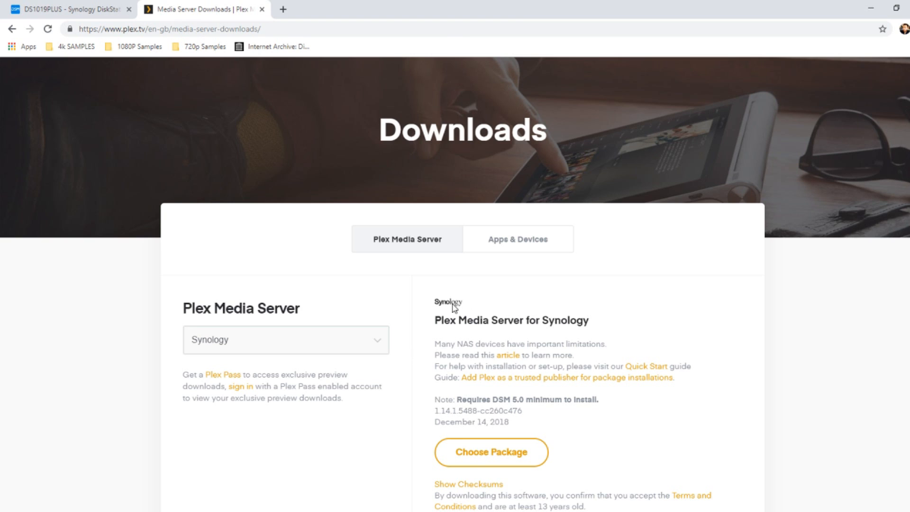
{"action": "left_click", "coordinate": [70, 8]}
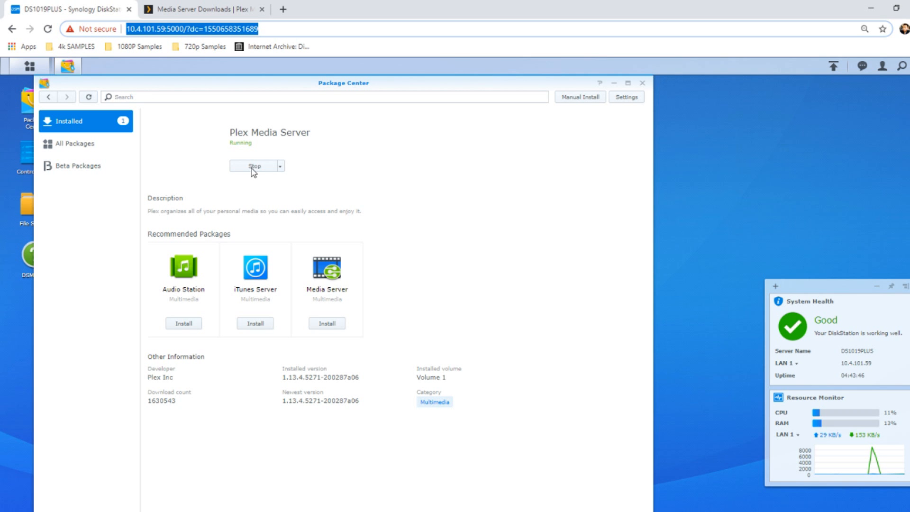
{"action": "left_click", "coordinate": [27, 67]}
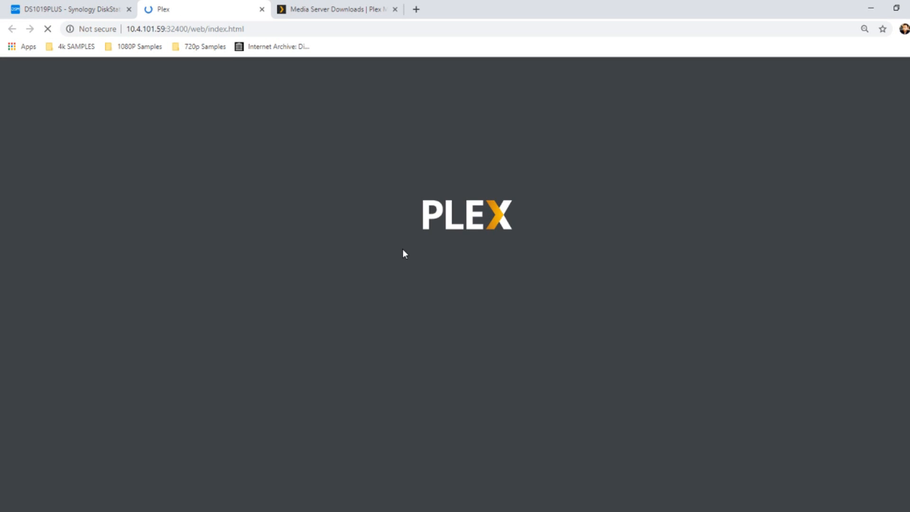
{"action": "mouse_move", "coordinate": [203, 152]}
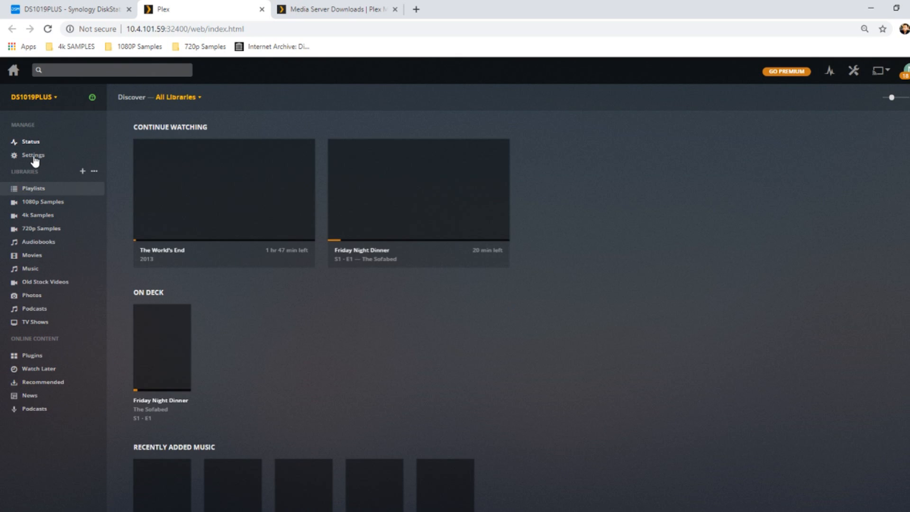
Step: View Plex Server > General settings reporting version 1.13.4.5271 with a manual update available
{"action": "left_click", "coordinate": [33, 155]}
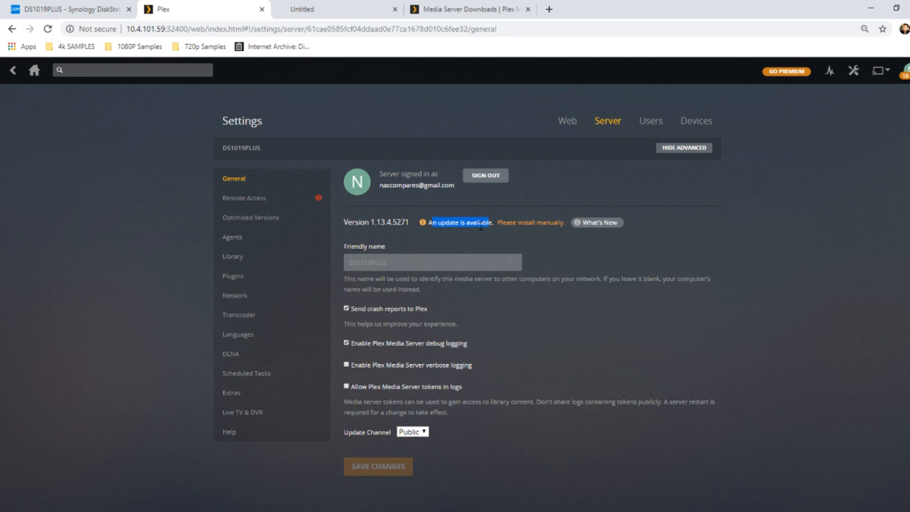
{"action": "mouse_move", "coordinate": [526, 230]}
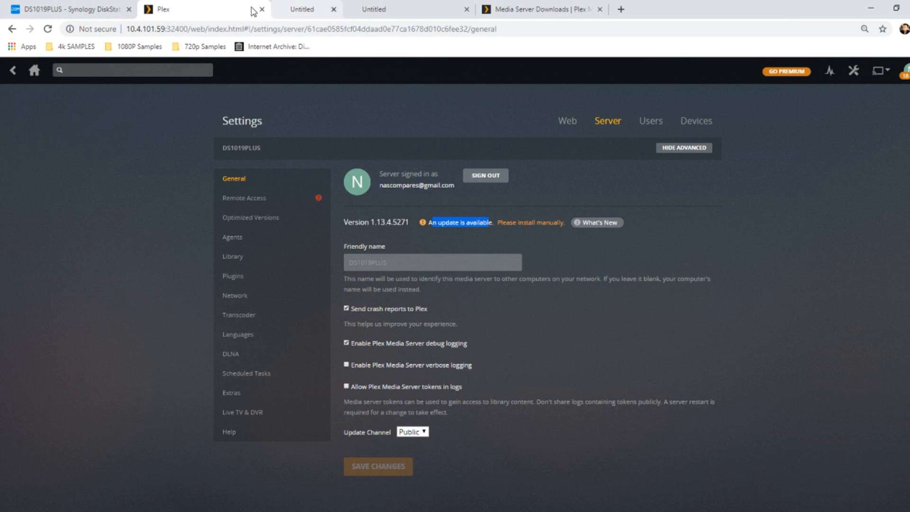
{"action": "left_click", "coordinate": [470, 9]}
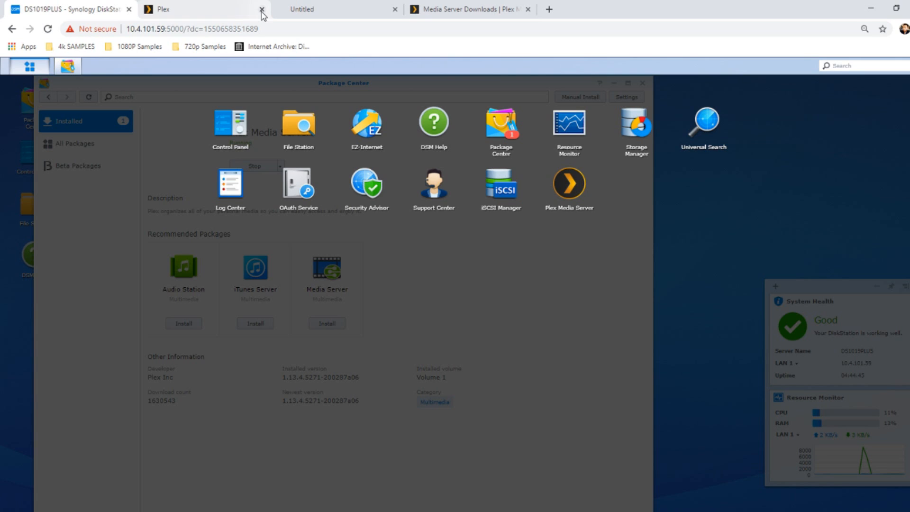
Step: Close the Plex Web tab, cancel Manual Install, and reveal Uninstall for Plex Media Server 1.13.4
{"action": "left_click", "coordinate": [261, 13]}
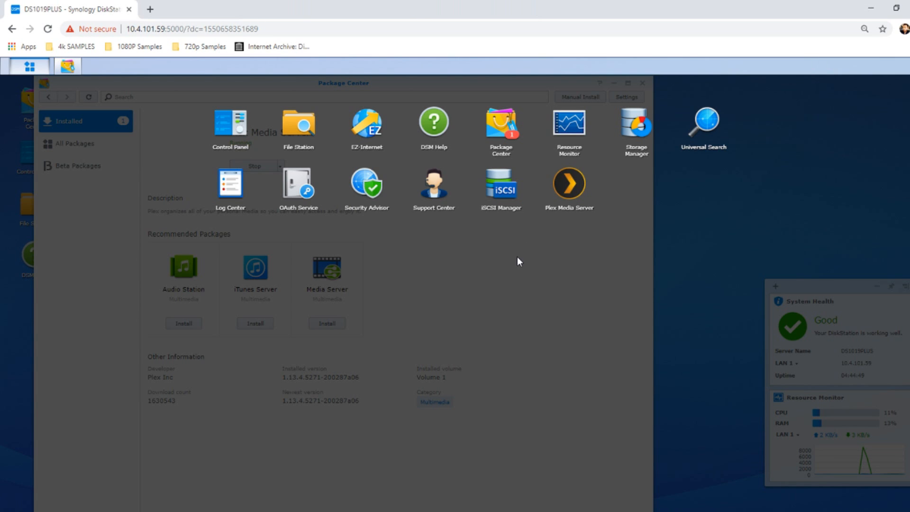
{"action": "mouse_move", "coordinate": [257, 177]}
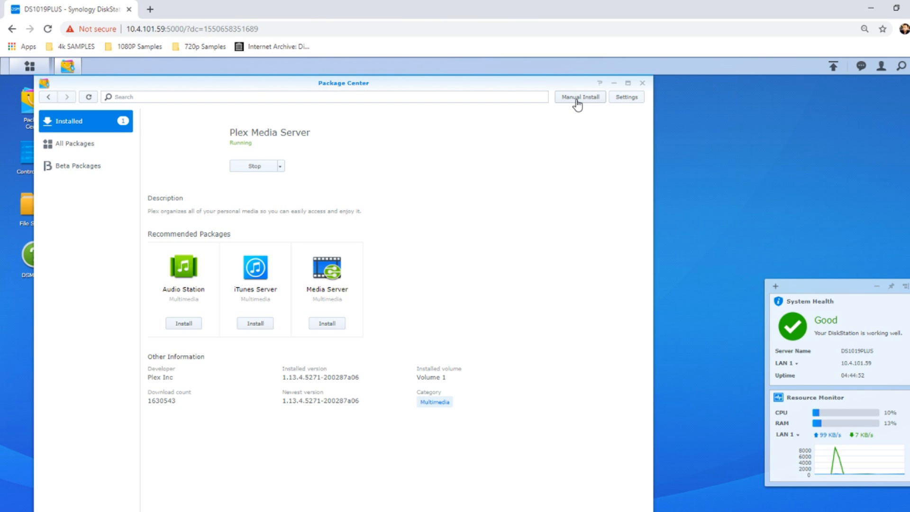
{"action": "left_click", "coordinate": [581, 97]}
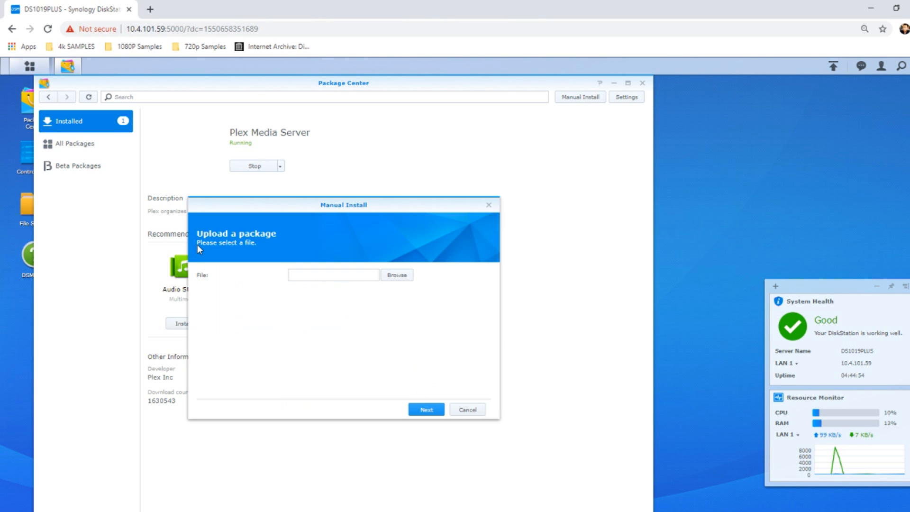
{"action": "mouse_move", "coordinate": [181, 237]}
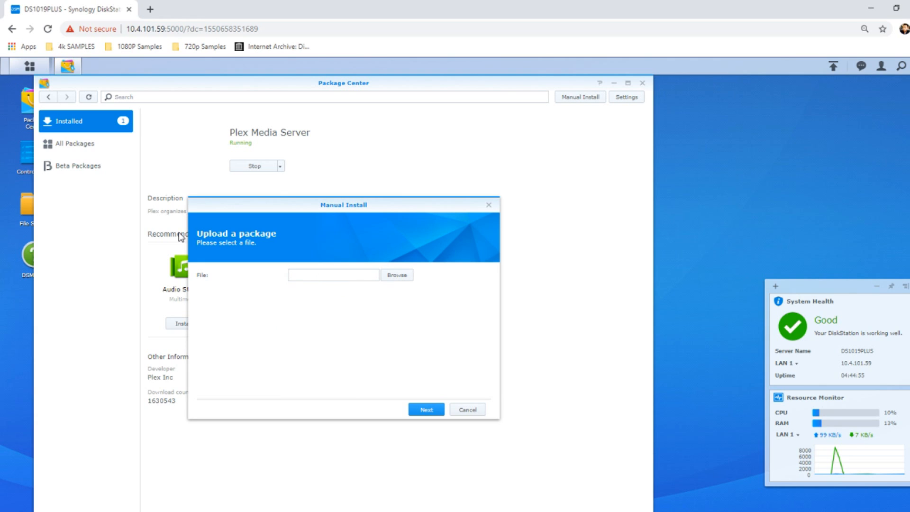
{"action": "left_click", "coordinate": [467, 410]}
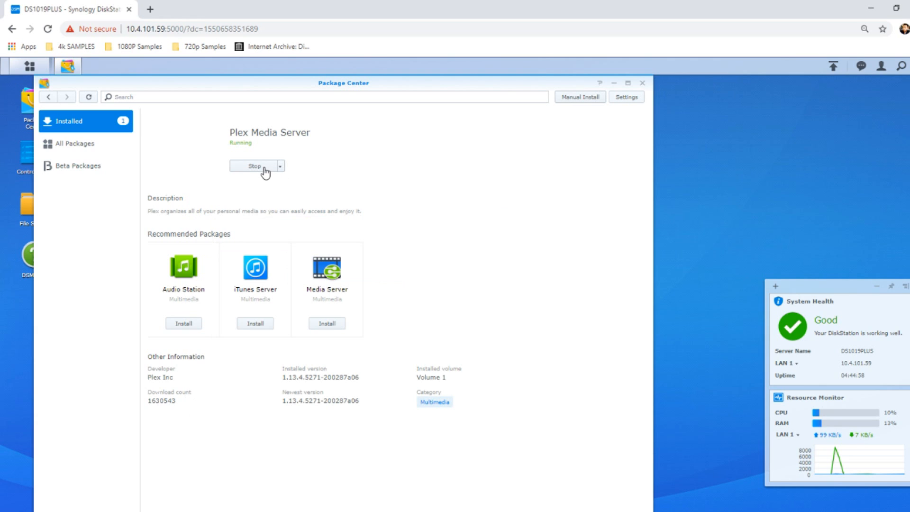
{"action": "left_click", "coordinate": [279, 166]}
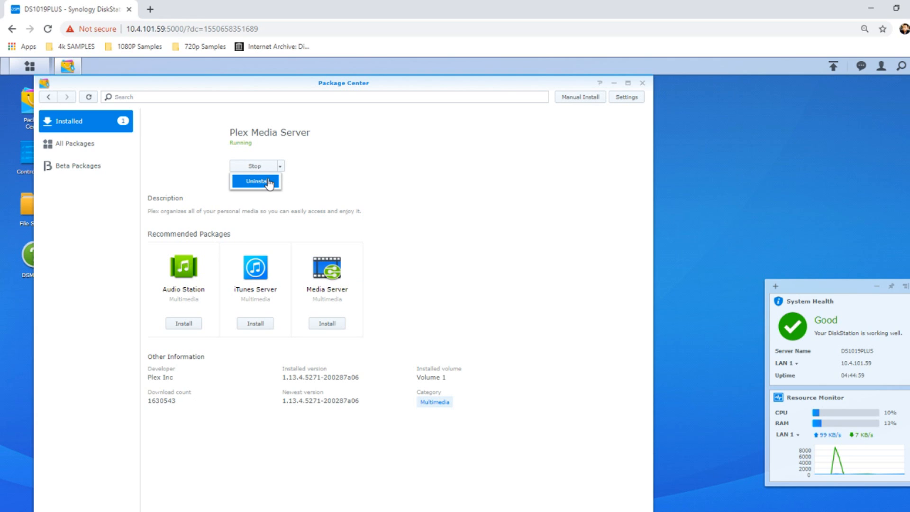
Step: Uninstall the old Plex Media Server package and bring up the Manual Install upload window
{"action": "left_click", "coordinate": [255, 181]}
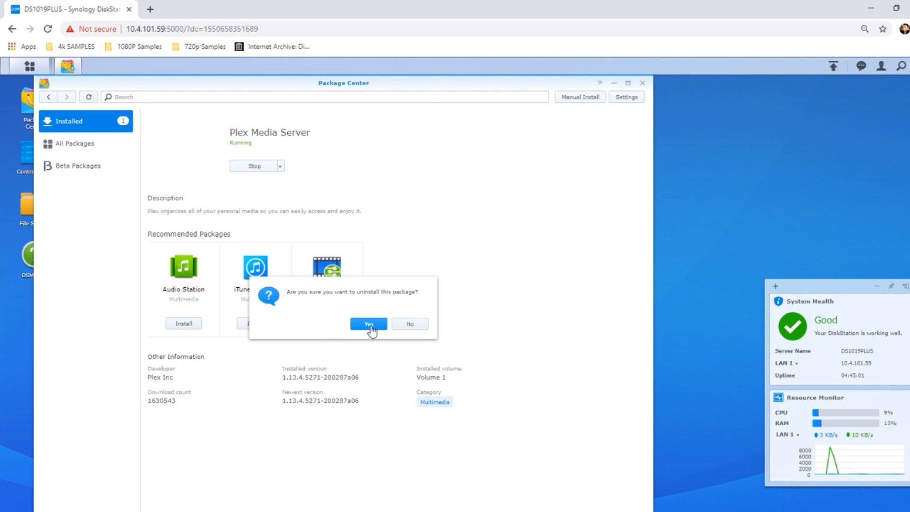
{"action": "left_click", "coordinate": [368, 324]}
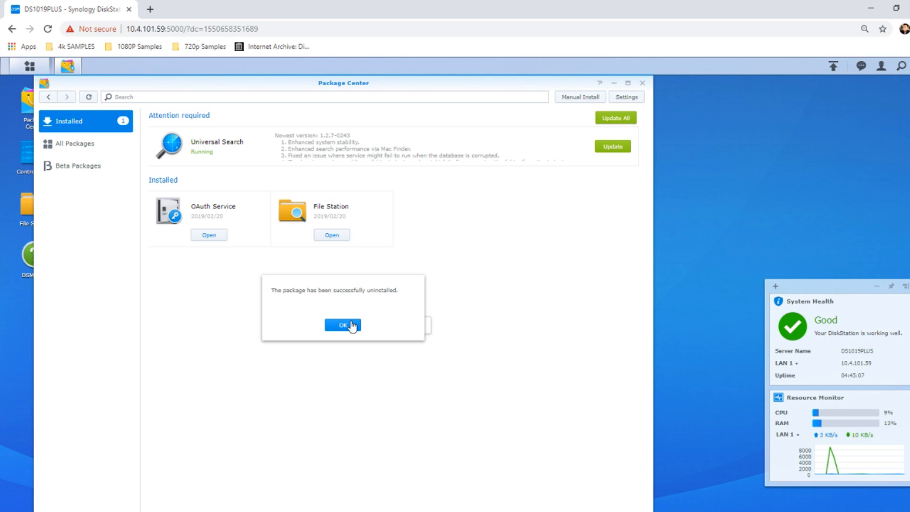
{"action": "left_click", "coordinate": [343, 326]}
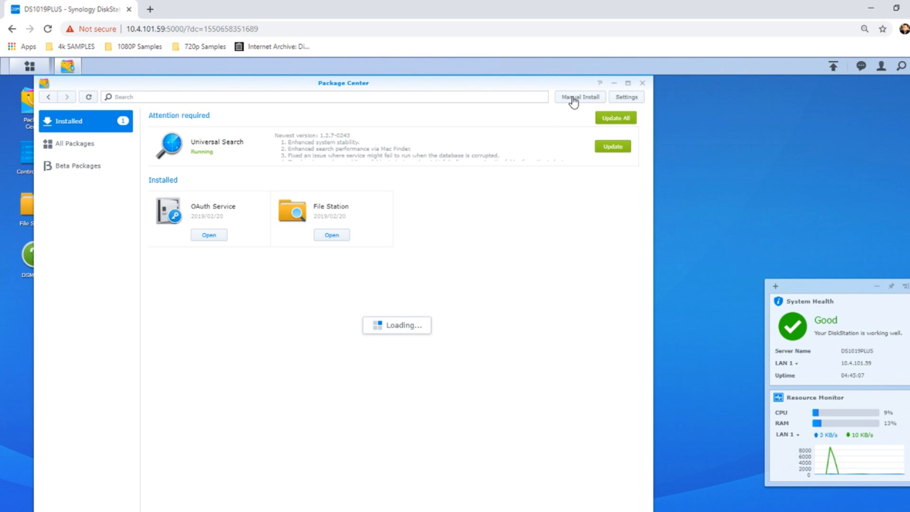
{"action": "left_click", "coordinate": [579, 97]}
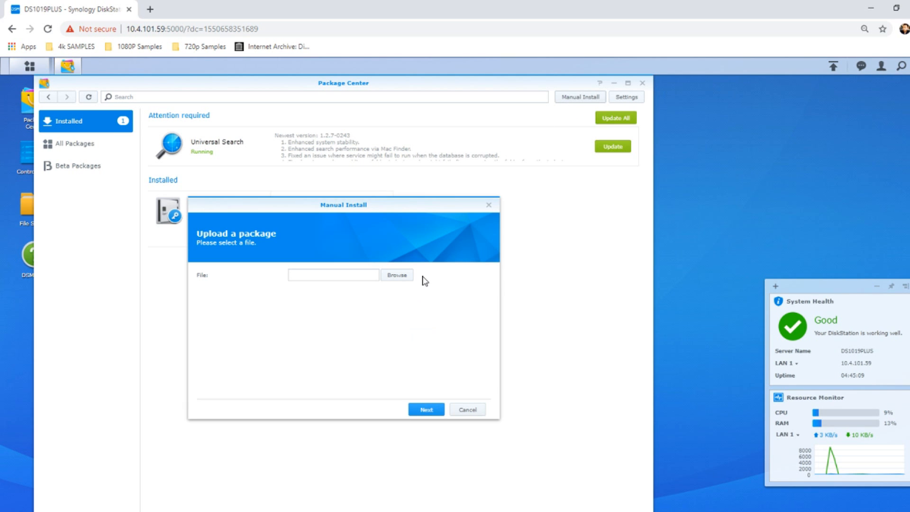
Step: Upload PlexMediaServer-1.15.0.659 .spk from Downloads and accept the unknown publisher warning
{"action": "left_click", "coordinate": [397, 275]}
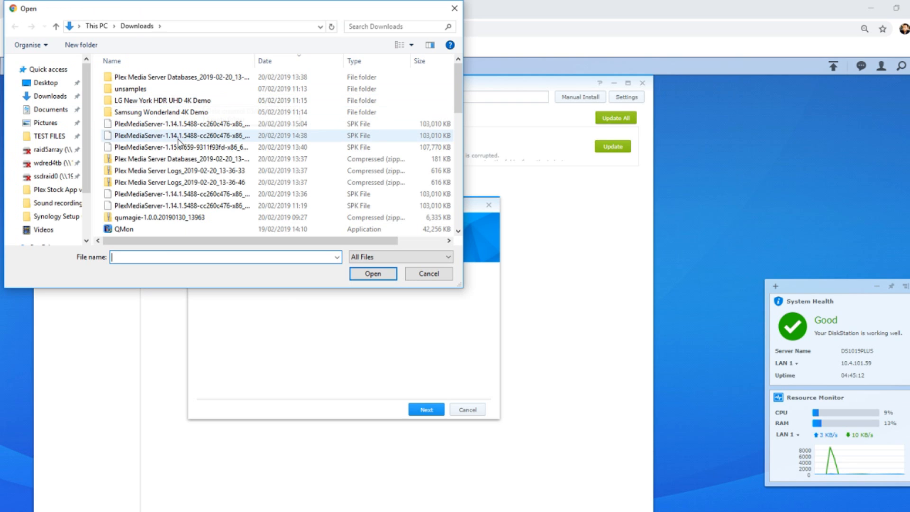
{"action": "mouse_move", "coordinate": [177, 147]}
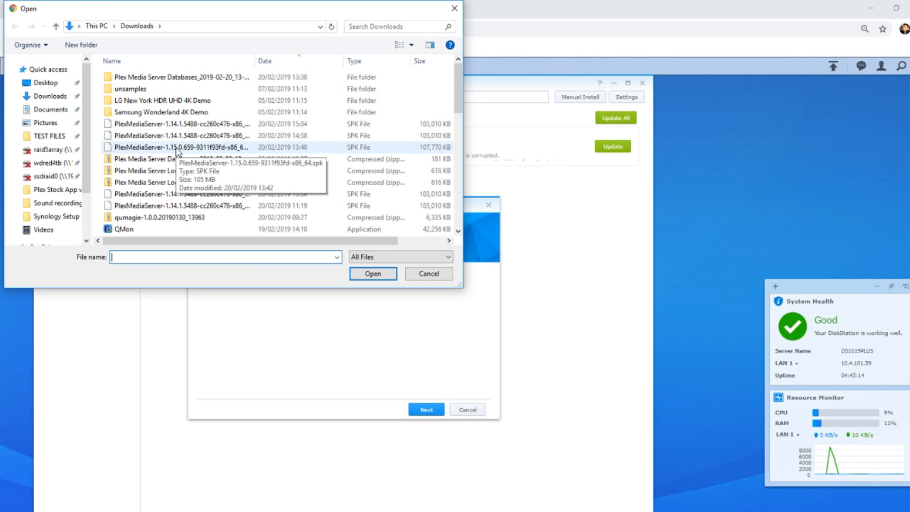
{"action": "left_click", "coordinate": [177, 147]}
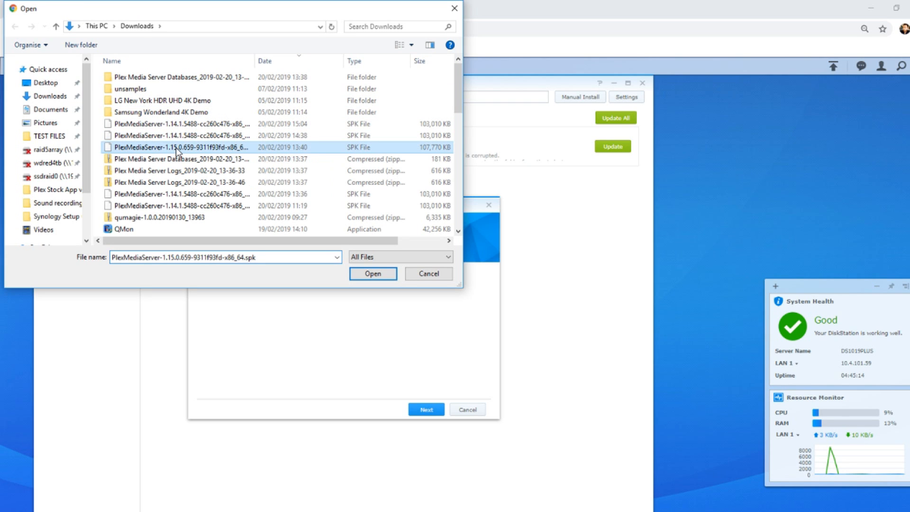
{"action": "left_click", "coordinate": [372, 273]}
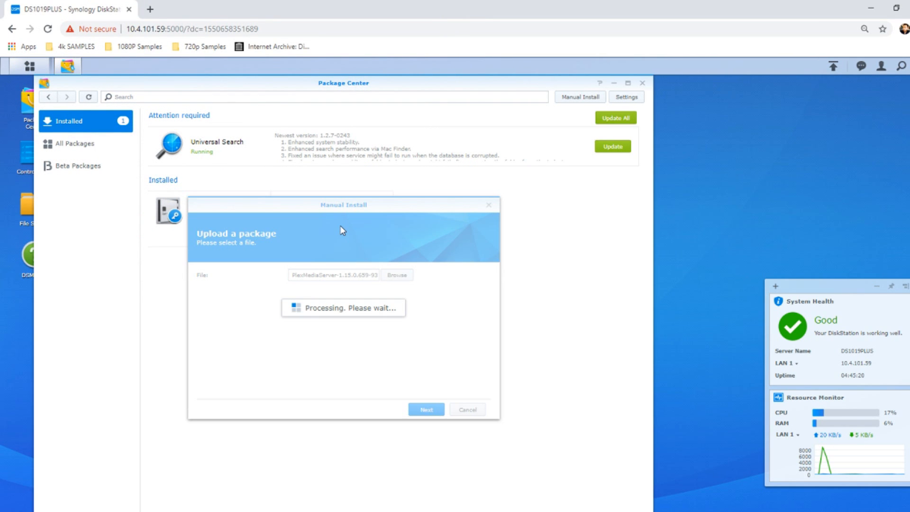
{"action": "mouse_move", "coordinate": [322, 268]}
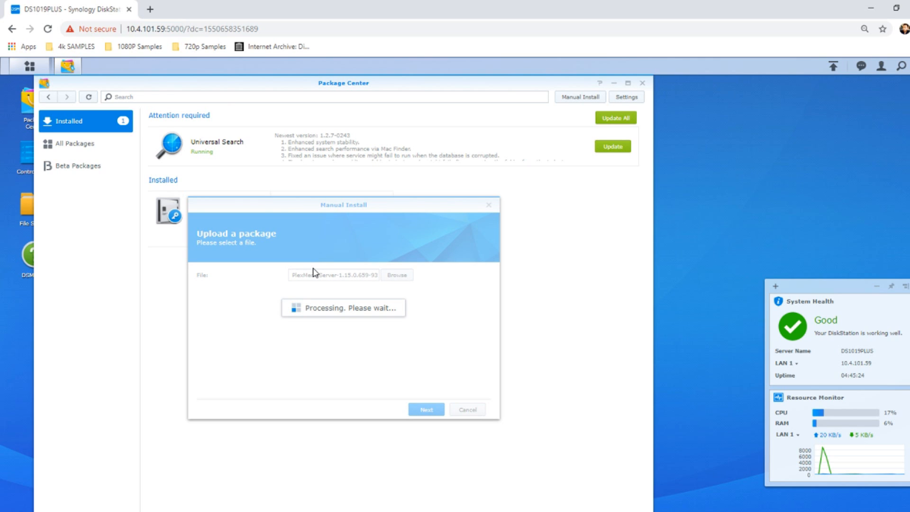
{"action": "mouse_move", "coordinate": [370, 217]}
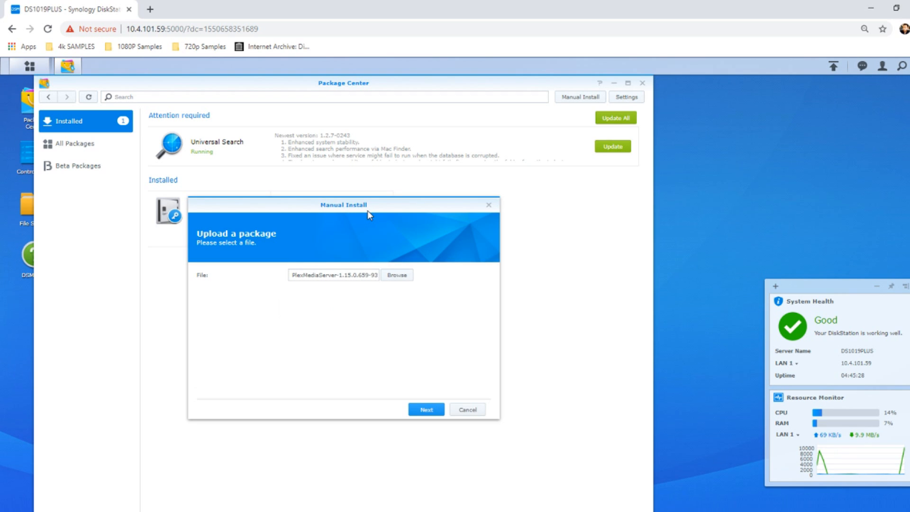
{"action": "left_click", "coordinate": [426, 409]}
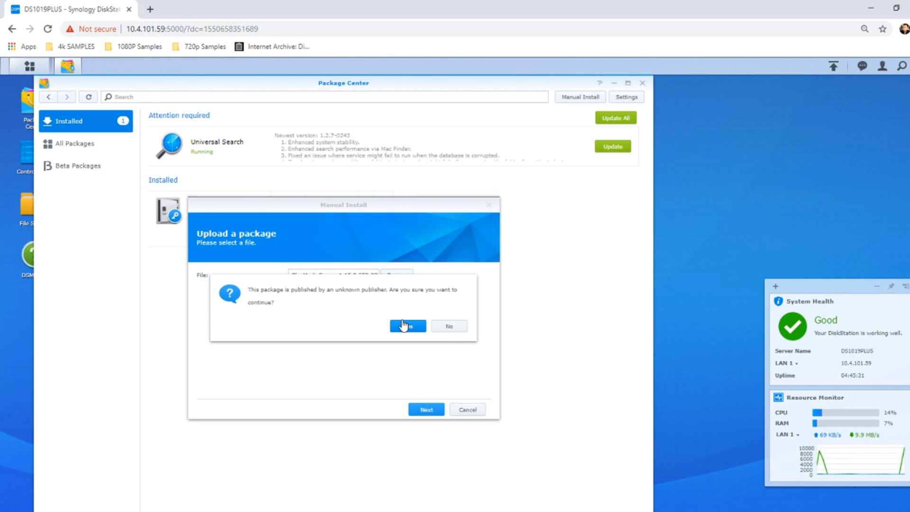
{"action": "left_click", "coordinate": [407, 325]}
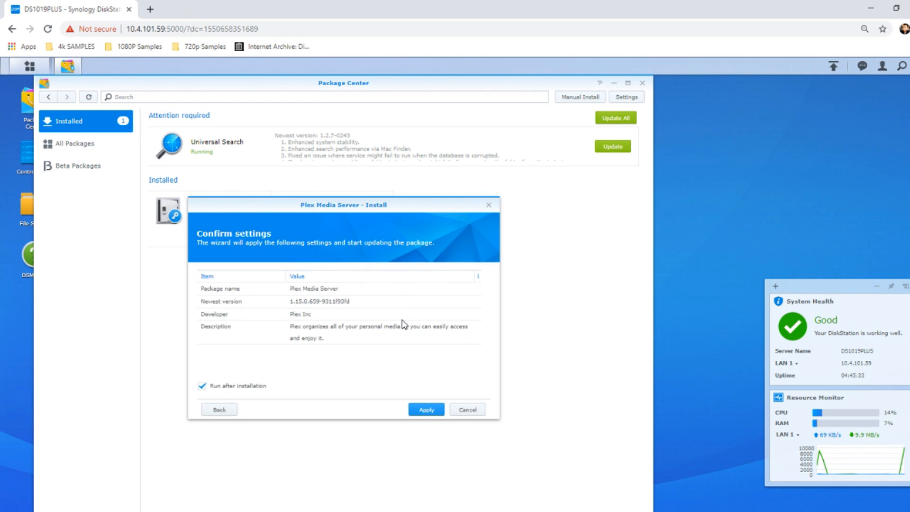
{"action": "left_click", "coordinate": [425, 410]}
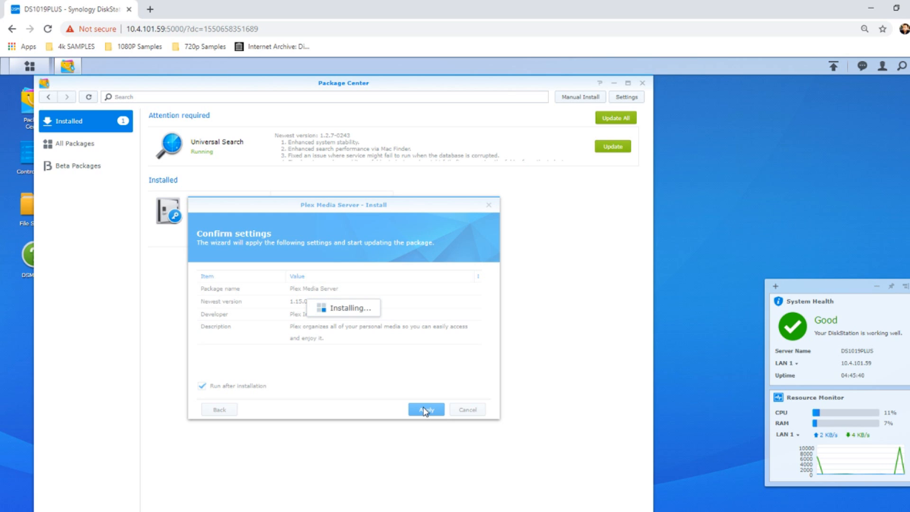
{"action": "mouse_move", "coordinate": [351, 89]}
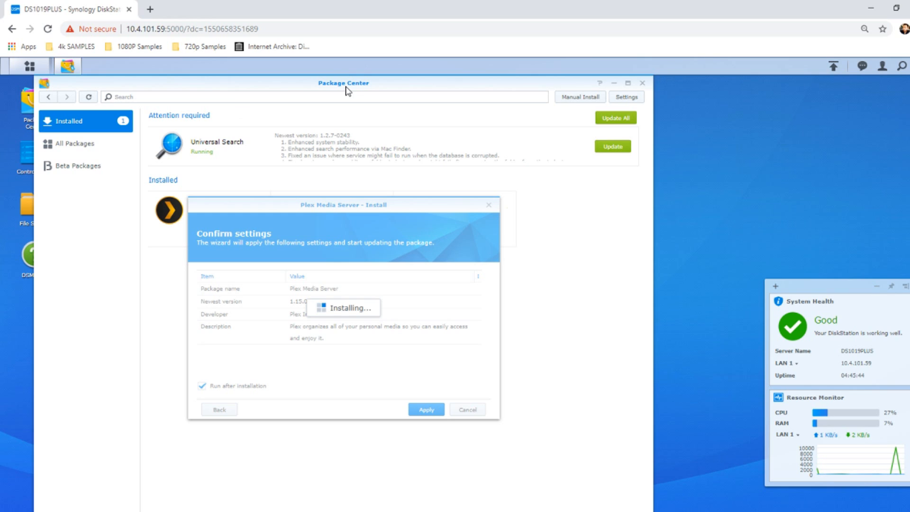
{"action": "mouse_move", "coordinate": [169, 221]}
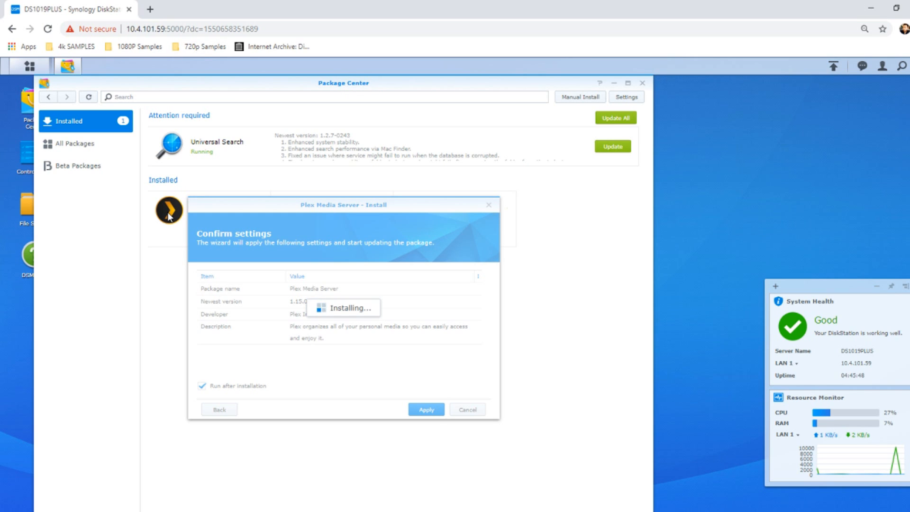
{"action": "mouse_move", "coordinate": [183, 217]}
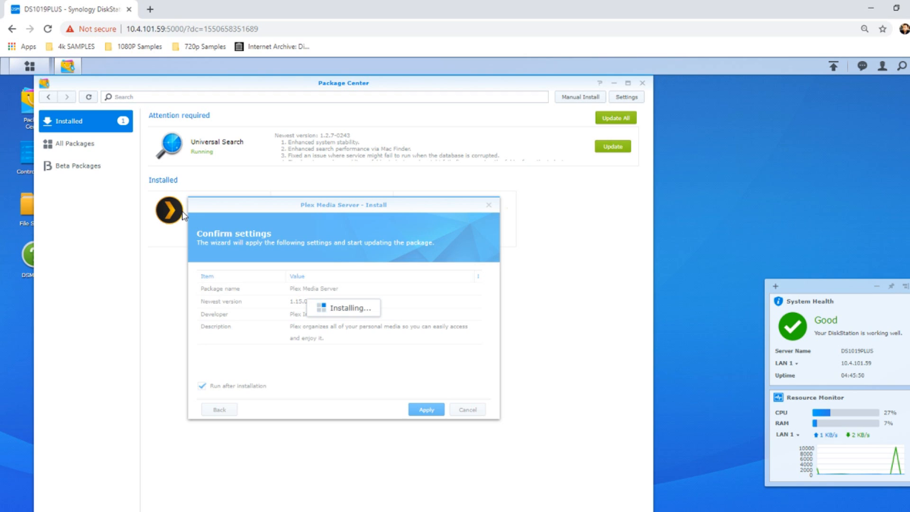
Step: Apply the install of Plex Media Server 1.15 and launch the Plex web app
{"action": "left_click", "coordinate": [426, 410]}
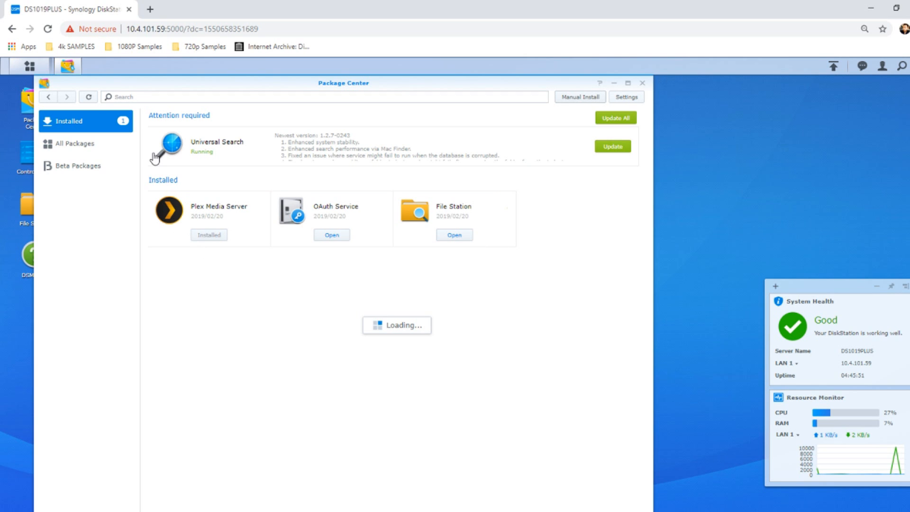
{"action": "left_click", "coordinate": [28, 66]}
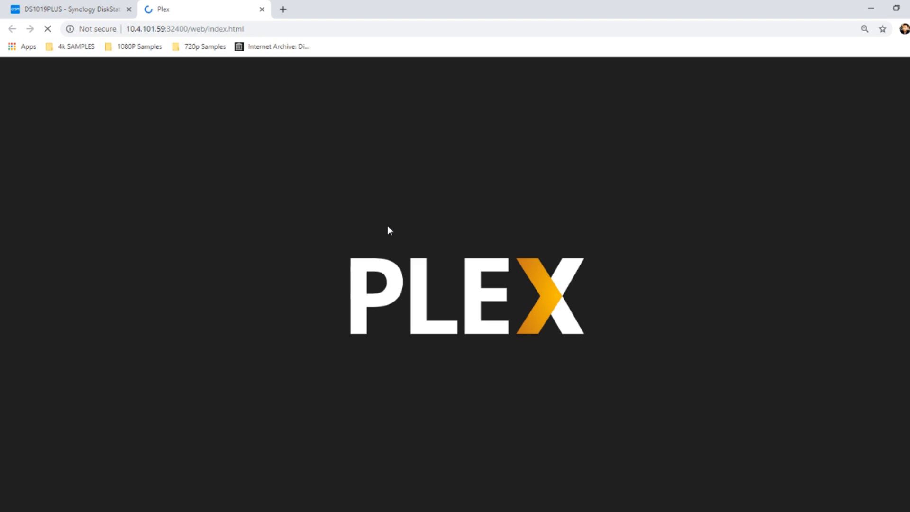
{"action": "mouse_move", "coordinate": [681, 488]}
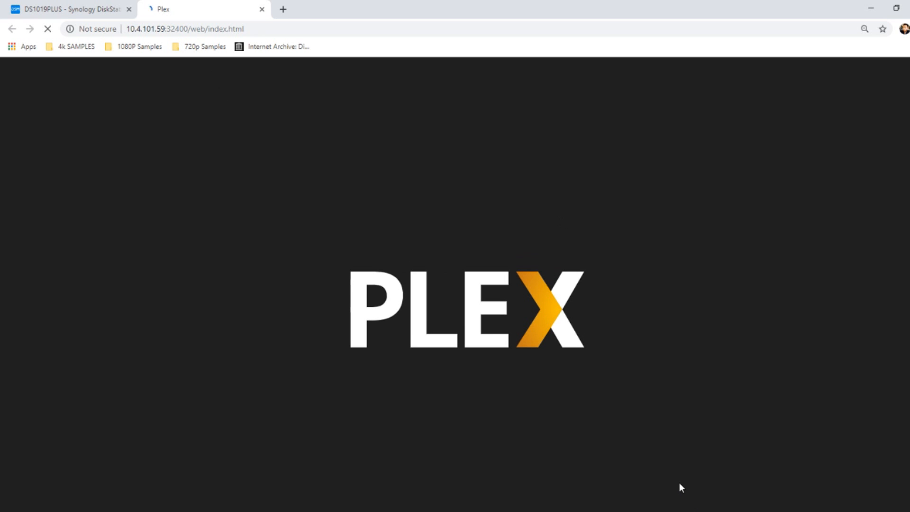
{"action": "mouse_move", "coordinate": [328, 147]}
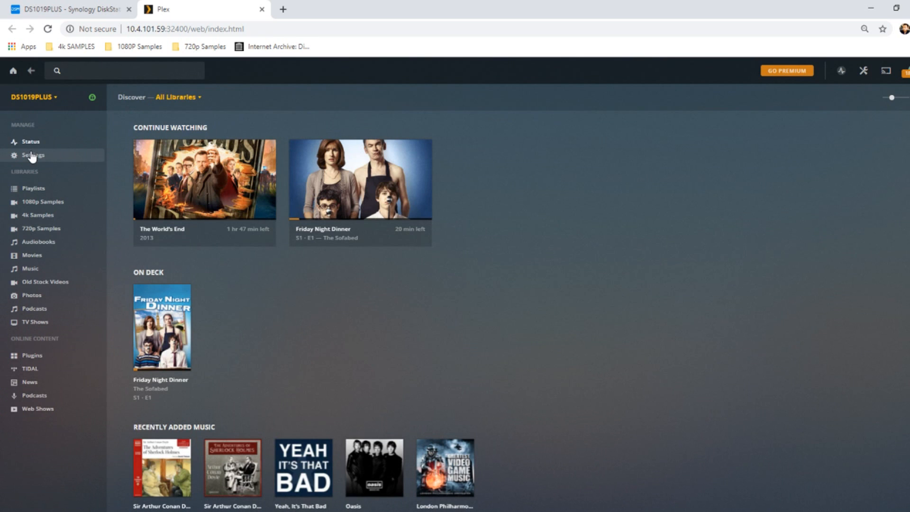
Step: View the server's General settings reporting version 1.15.0.659 as up to date
{"action": "left_click", "coordinate": [33, 155]}
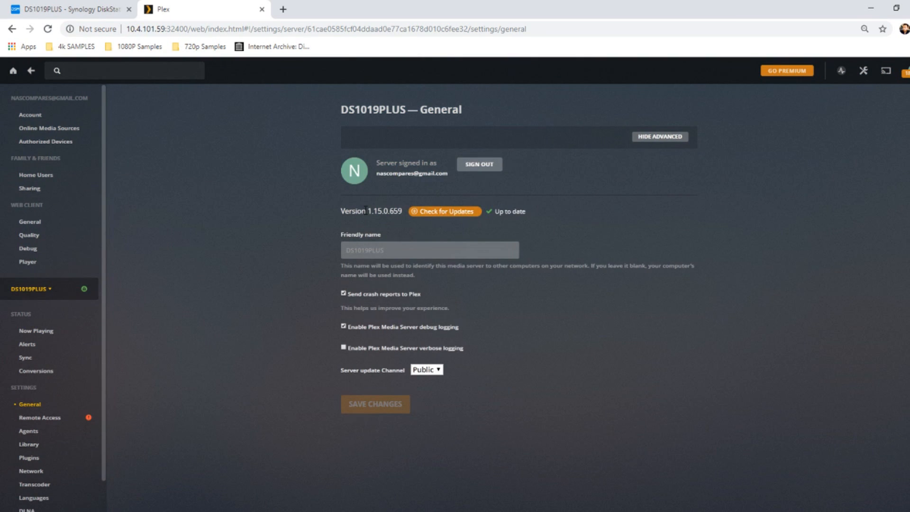
{"action": "mouse_move", "coordinate": [78, 290]}
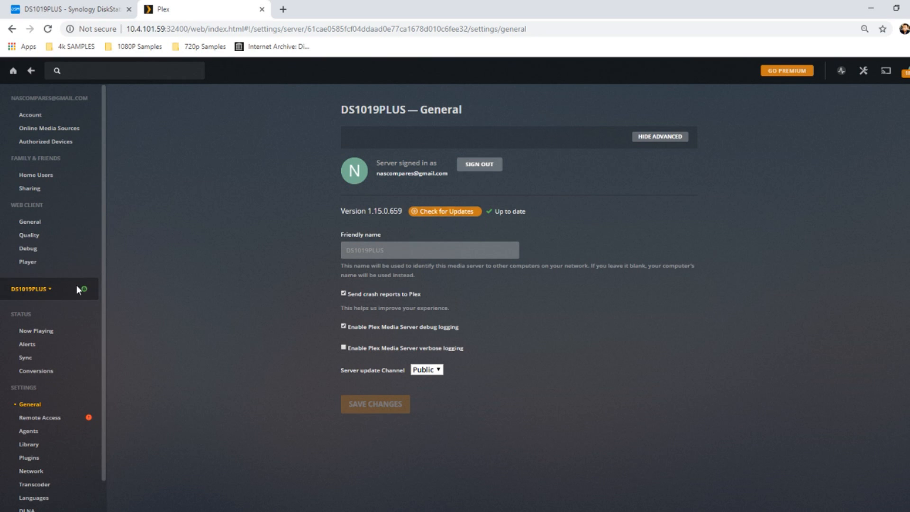
{"action": "scroll", "scroll_direction": "down", "scroll_amount": 3}
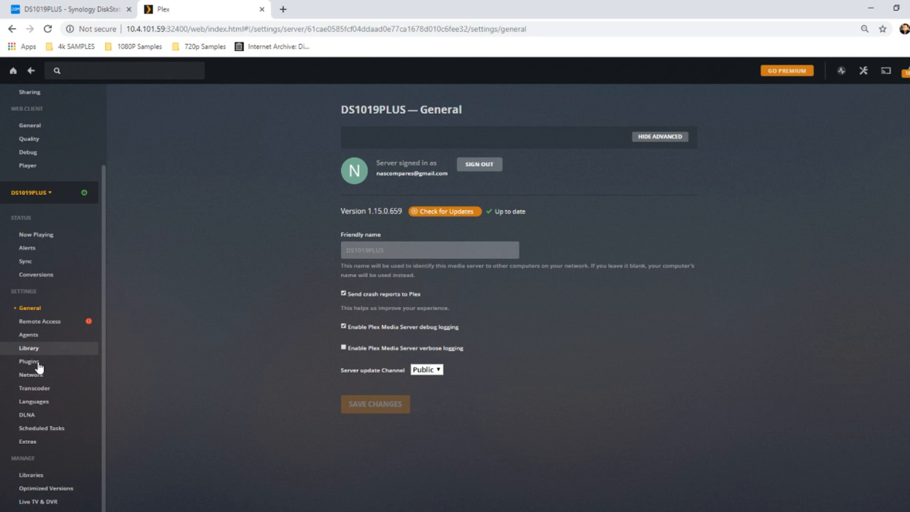
{"action": "scroll", "scroll_direction": "up", "scroll_amount": 3}
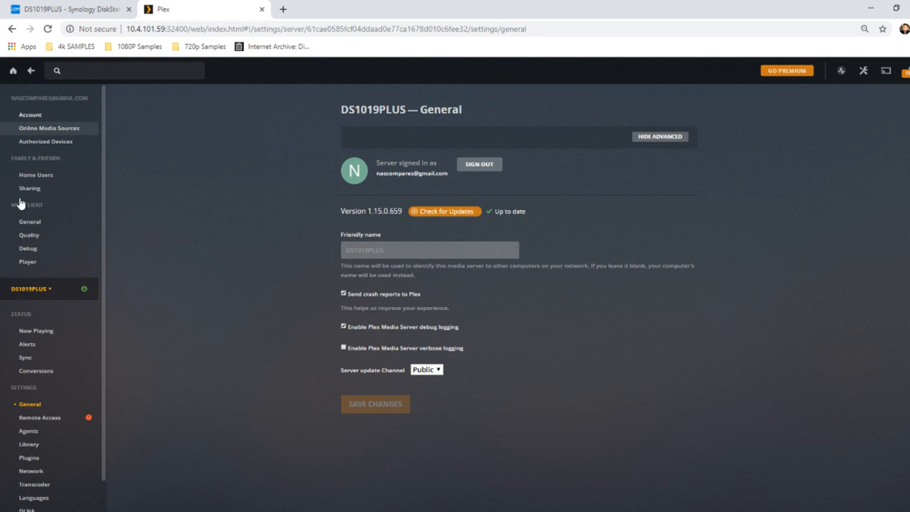
{"action": "left_click", "coordinate": [13, 70]}
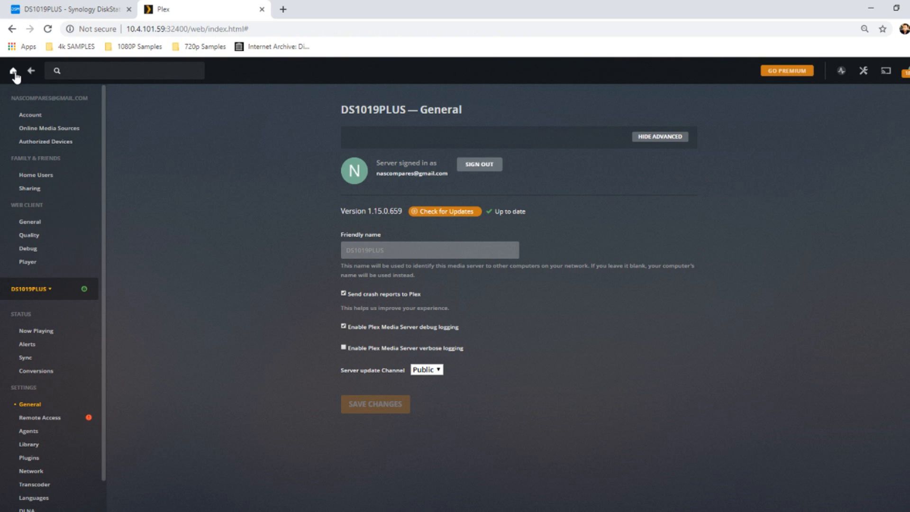
Step: Return to the Plex home screen with Continue Watching, On Deck and the libraries
{"action": "left_click", "coordinate": [15, 70]}
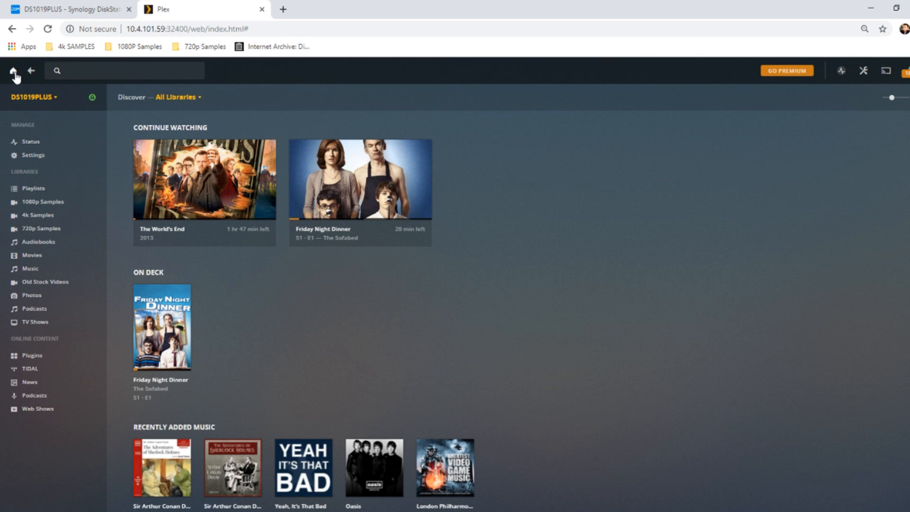
{"action": "mouse_move", "coordinate": [78, 289]}
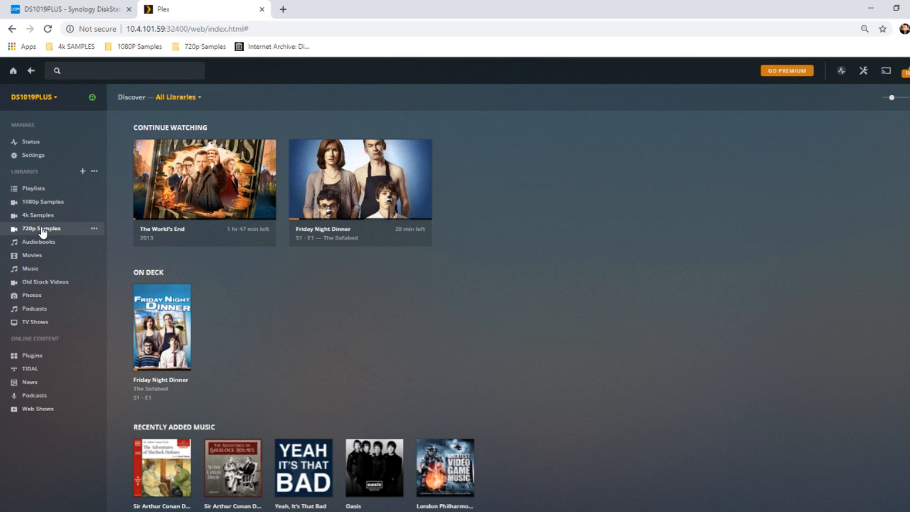
{"action": "mouse_move", "coordinate": [210, 337]}
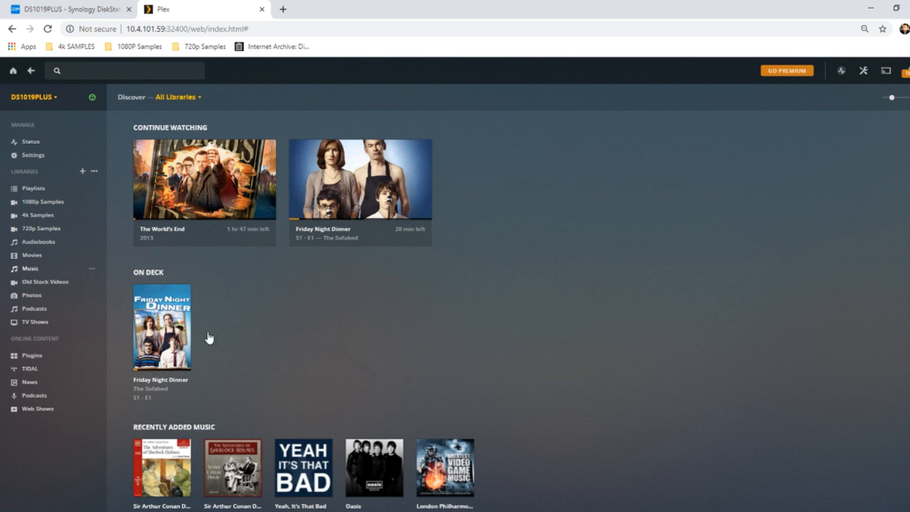